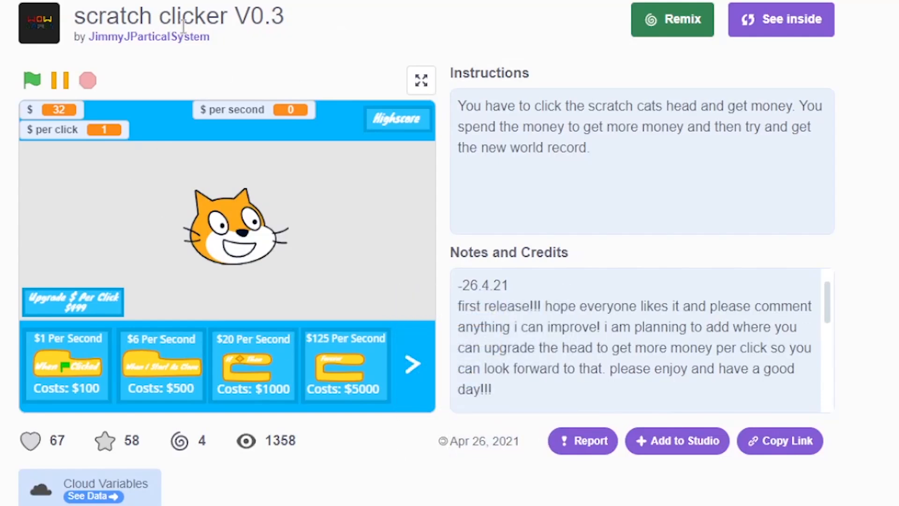
Play the reference clicker game full screen, clicking the cat head to earn money.
click(421, 81)
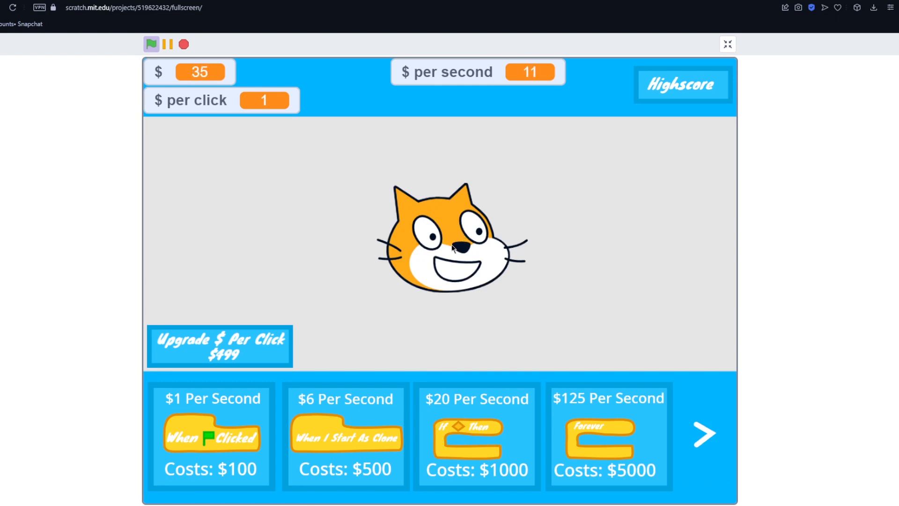
click(452, 239)
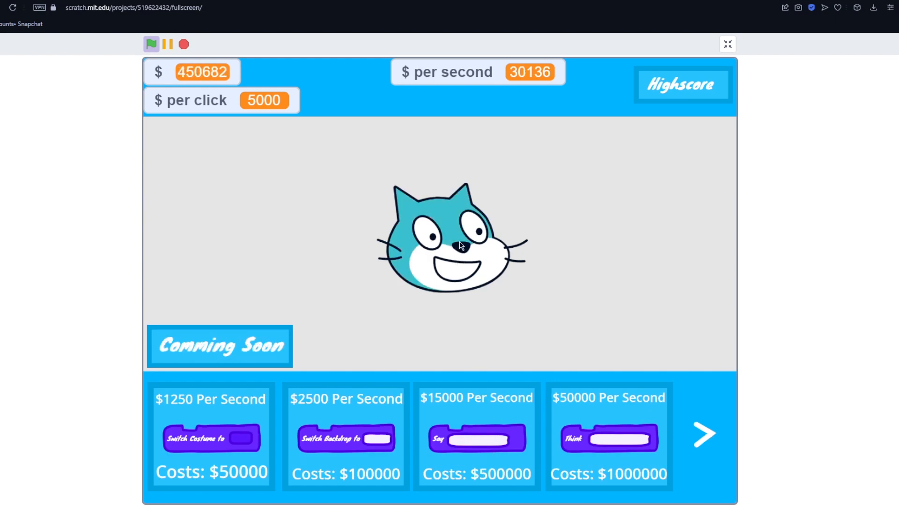
click(461, 251)
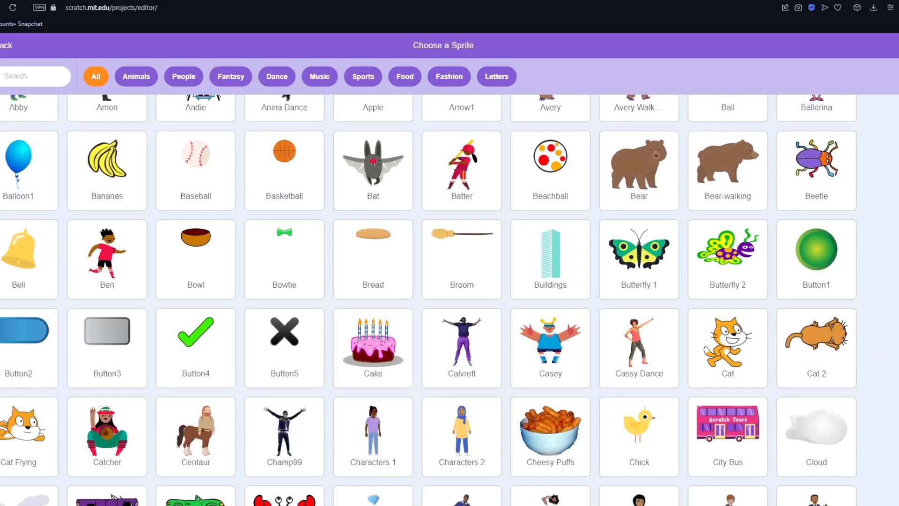
Browse down through the Choose a Sprite library before returning to the editor.
scroll(down, 3)
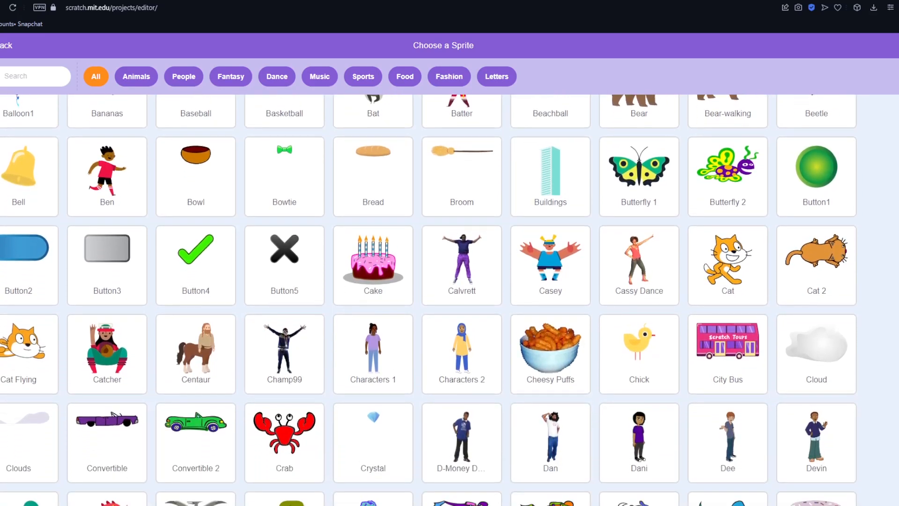
scroll(down, 3)
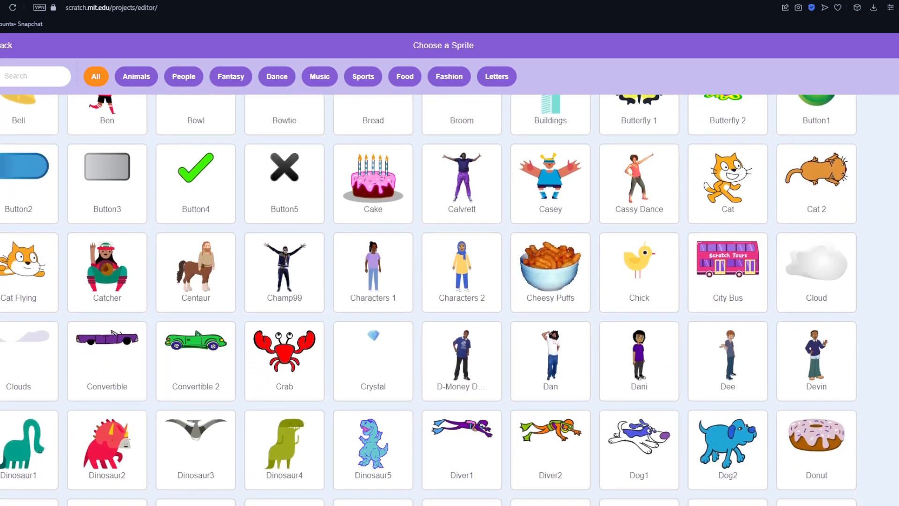
scroll(down, 3)
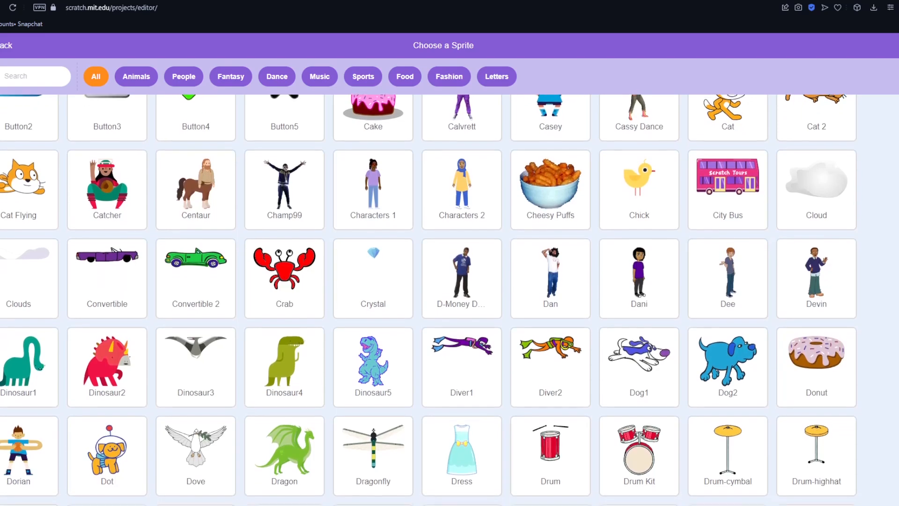
scroll(down, 3)
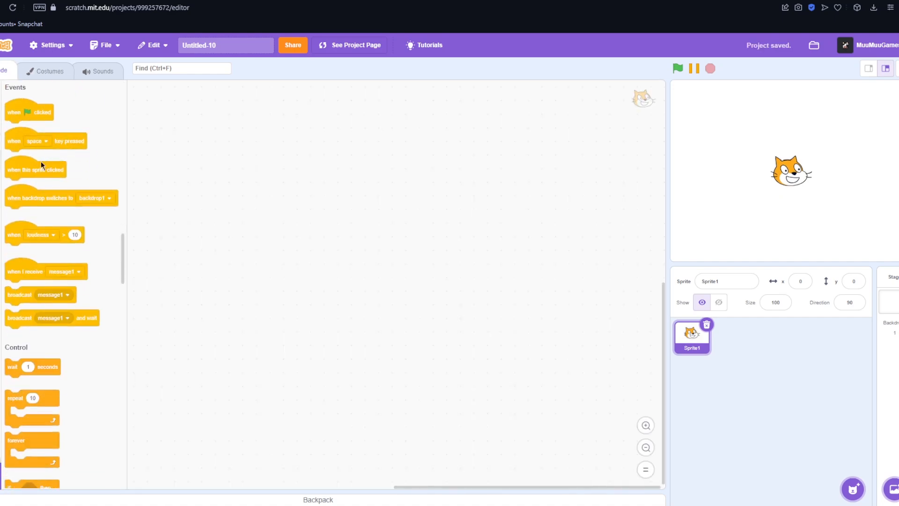
Add an event block, create a Clicks variable and rename it to £ so its counter shows 0.
drag(34, 169, 321, 196)
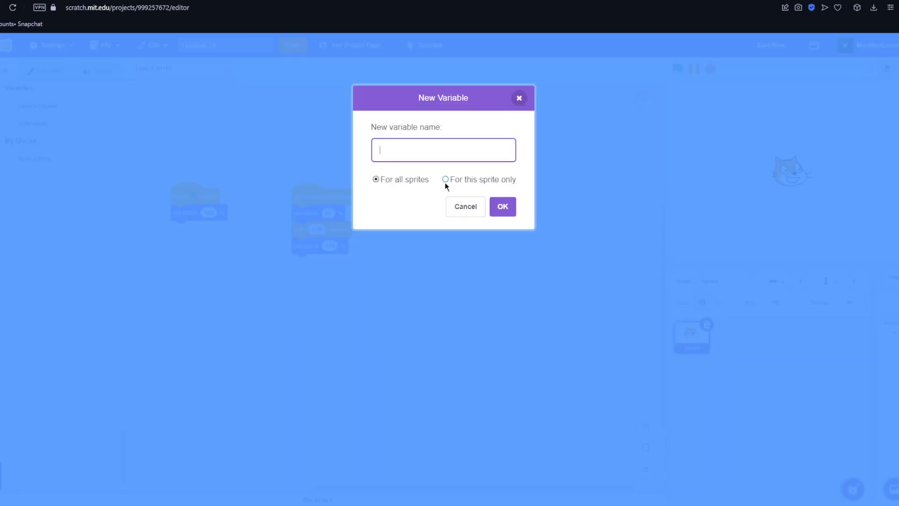
text(Cl)
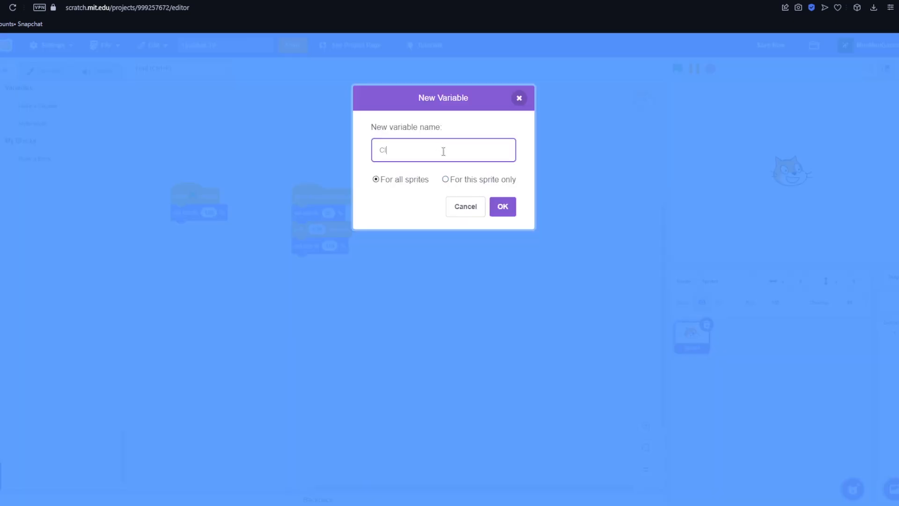
click(502, 206)
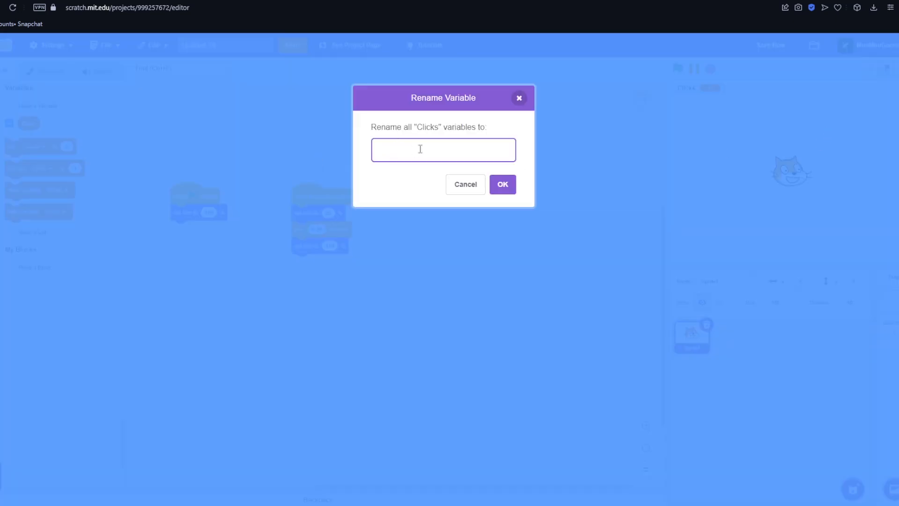
text(£)
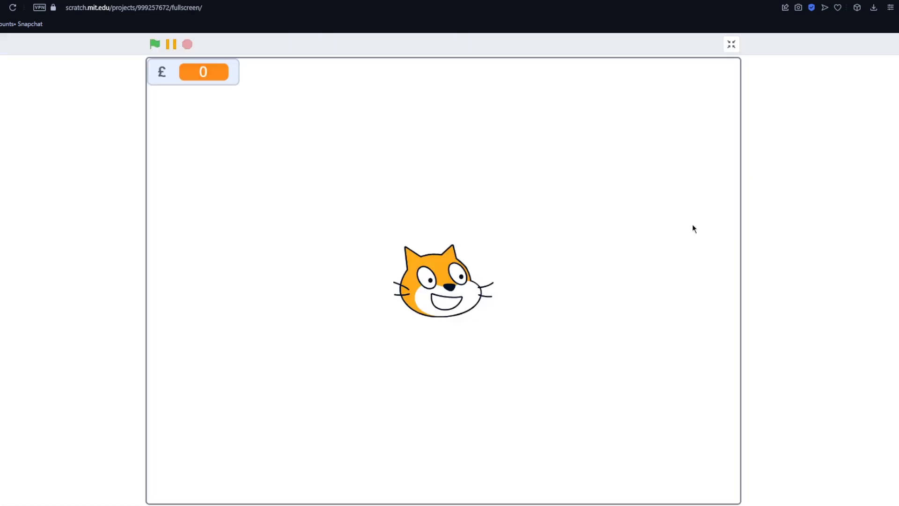
Exit full screen to reach the stage's blank backdrop in the paint editor.
click(155, 44)
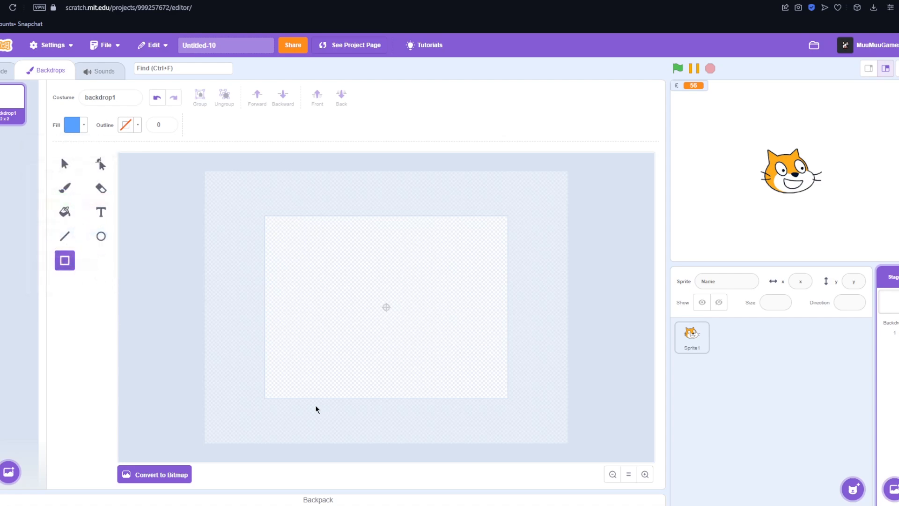
Draw a filled blue rectangle along the backdrop's bottom as the button bar and run the game.
drag(316, 409, 532, 417)
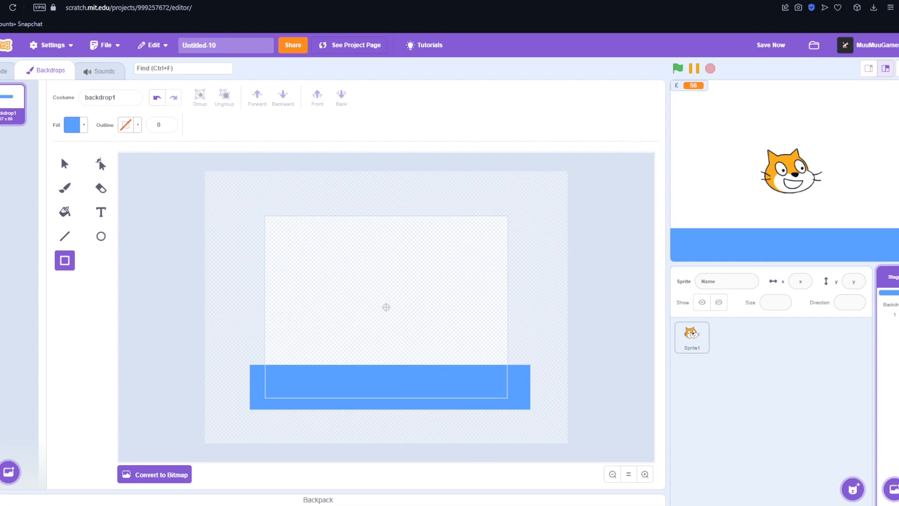
click(731, 337)
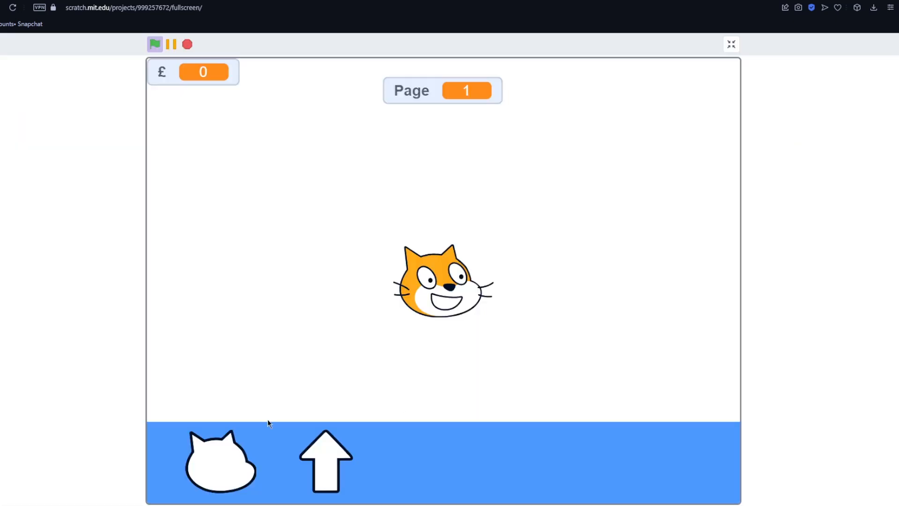
mouse_move(223, 469)
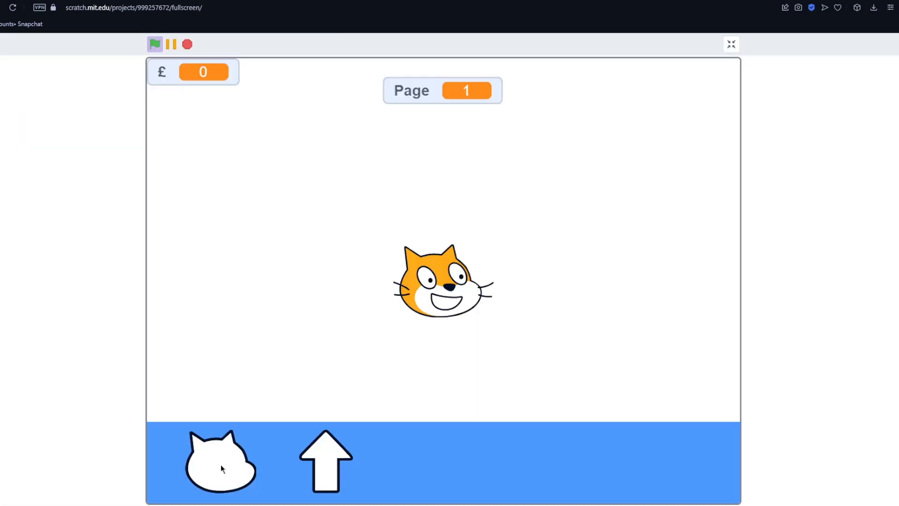
mouse_move(433, 101)
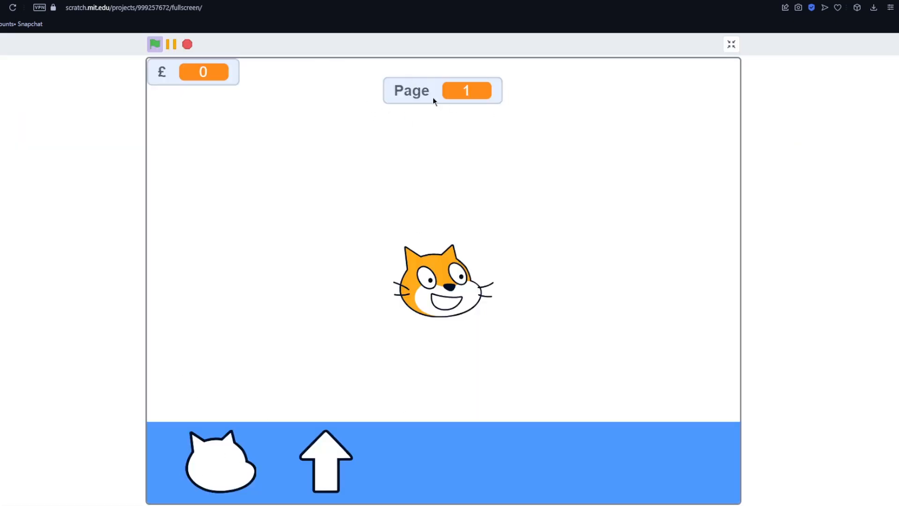
mouse_move(464, 142)
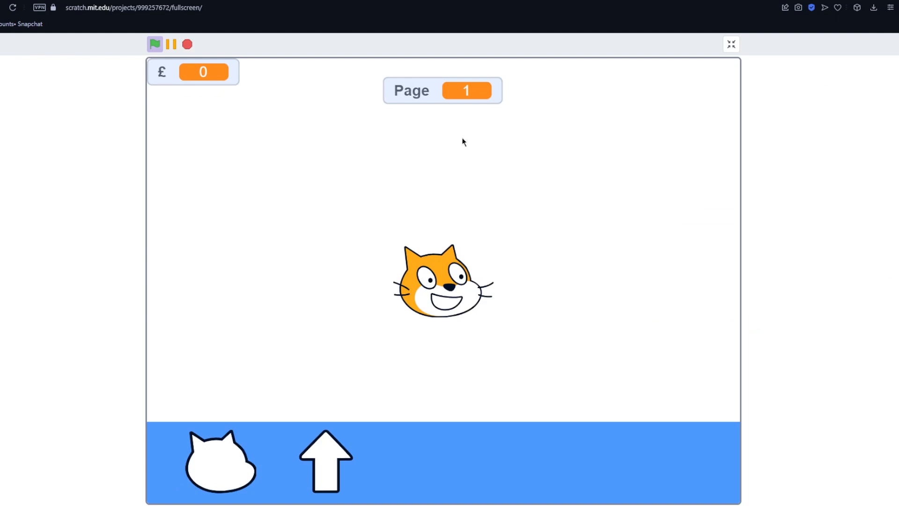
mouse_move(374, 237)
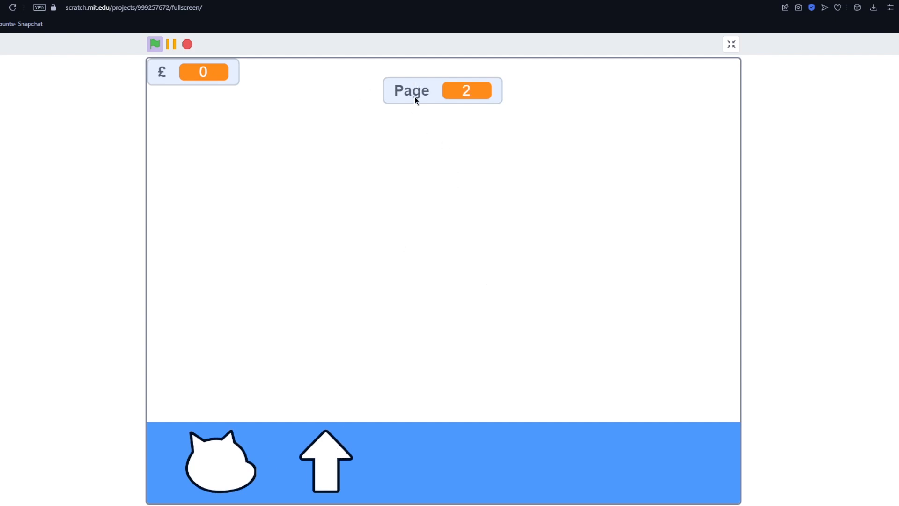
mouse_move(446, 247)
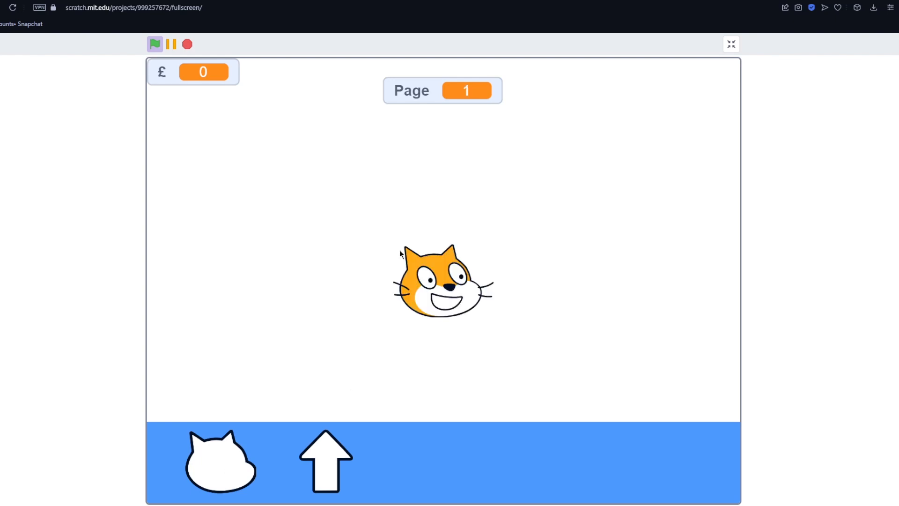
Test the running game by earning money from the cat head, bringing £ to 12.
click(441, 281)
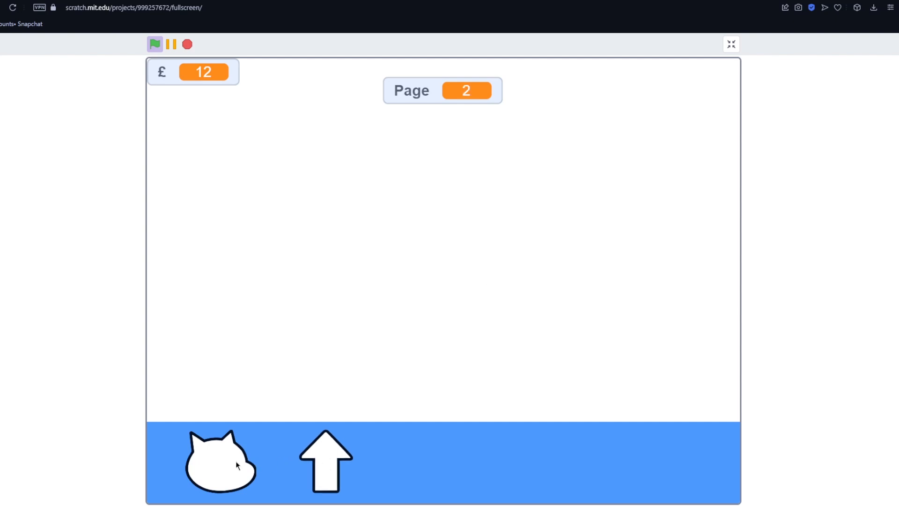
mouse_move(505, 296)
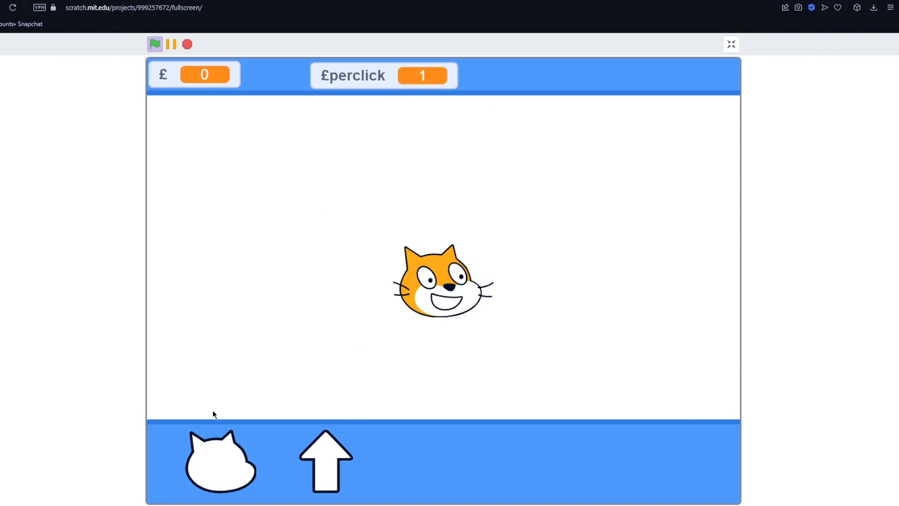
mouse_move(349, 472)
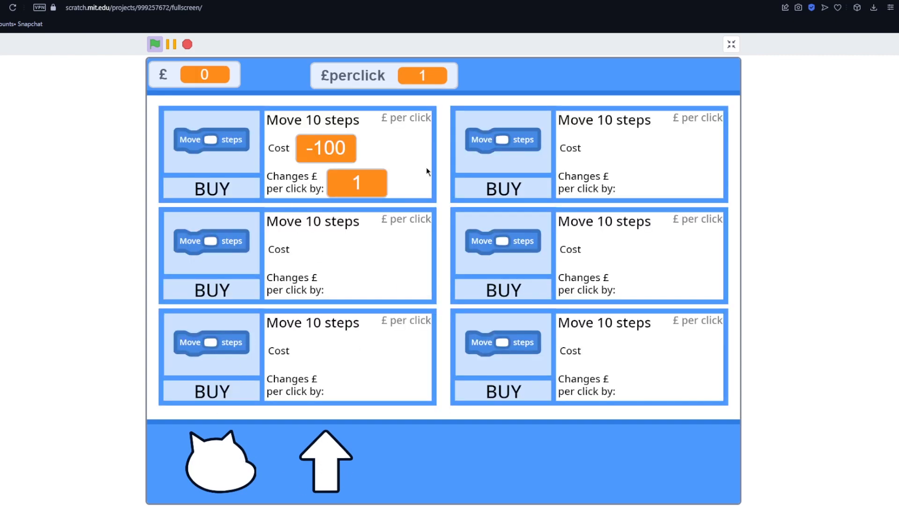
mouse_move(239, 130)
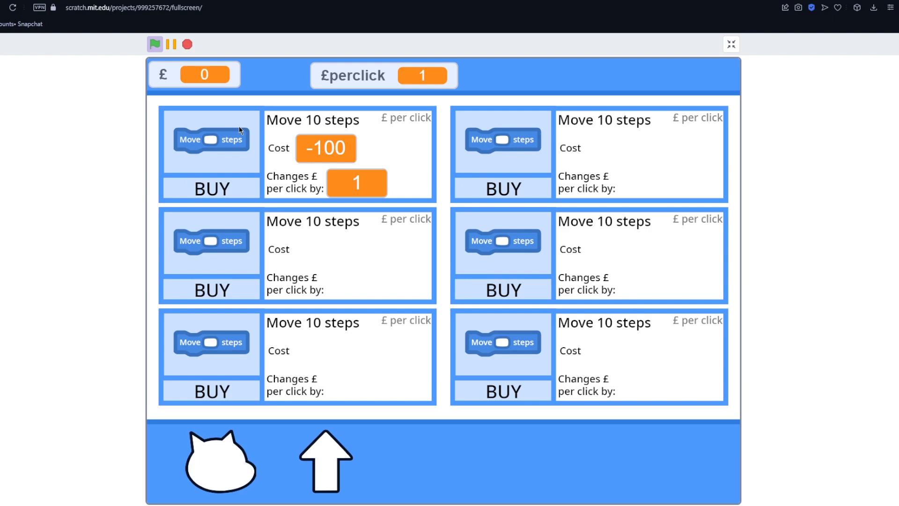
mouse_move(514, 142)
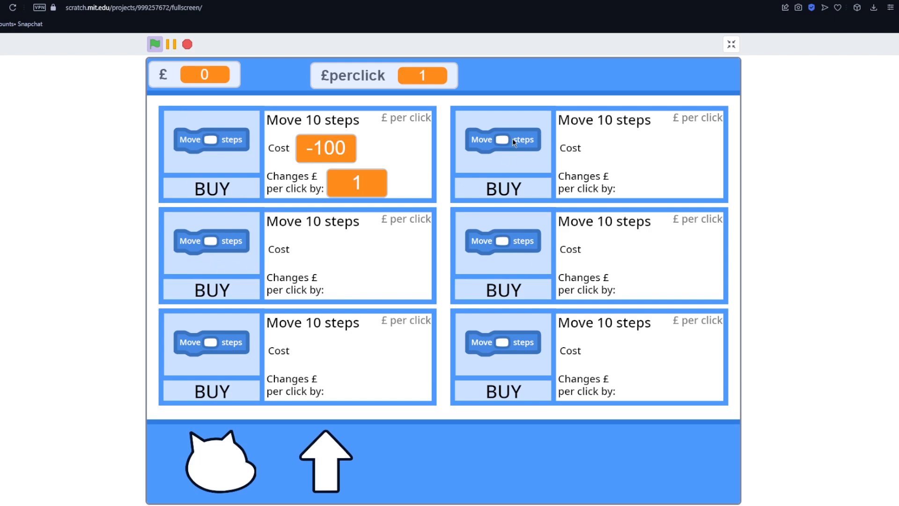
mouse_move(337, 253)
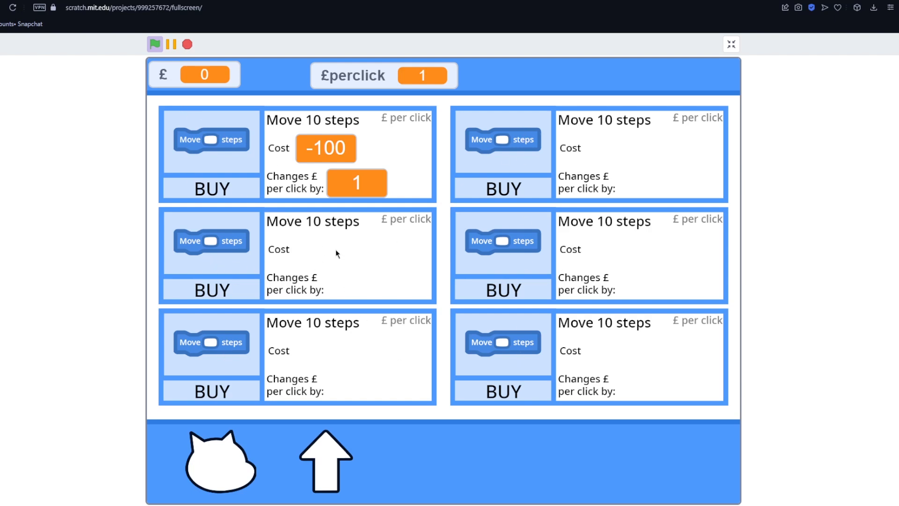
mouse_move(263, 262)
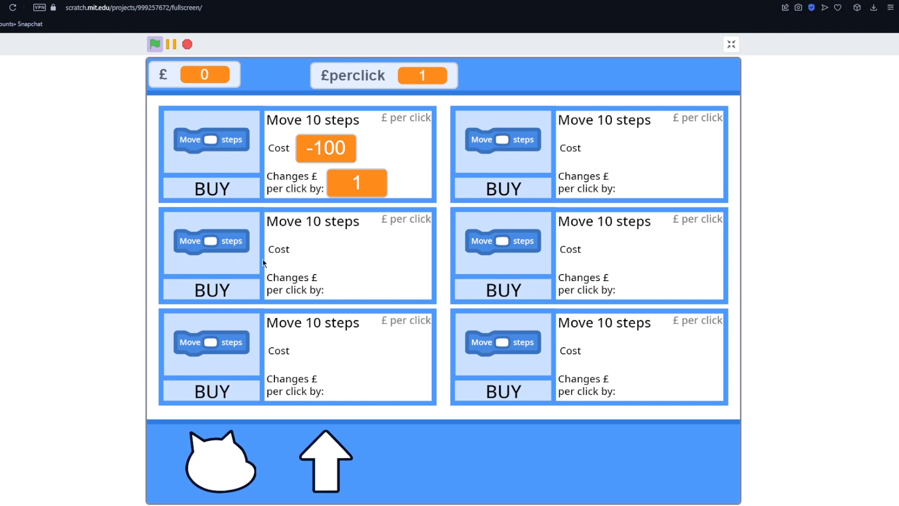
mouse_move(209, 161)
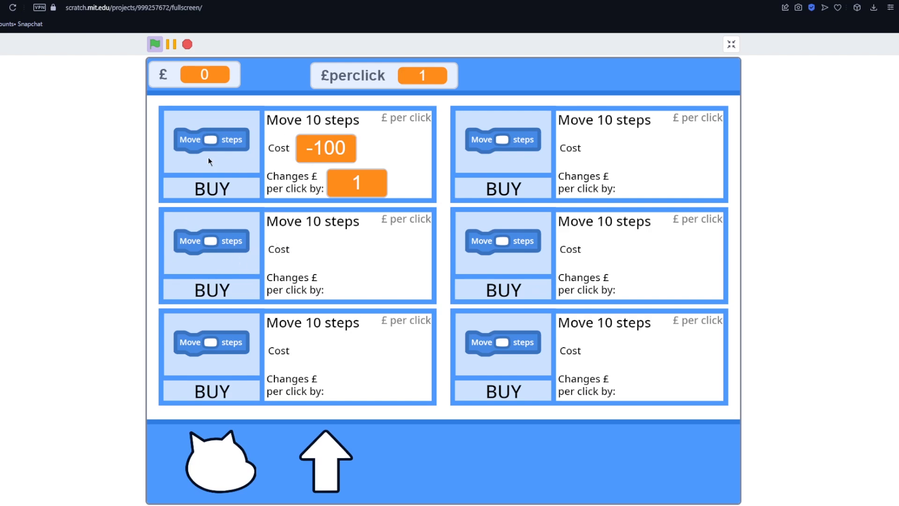
mouse_move(265, 125)
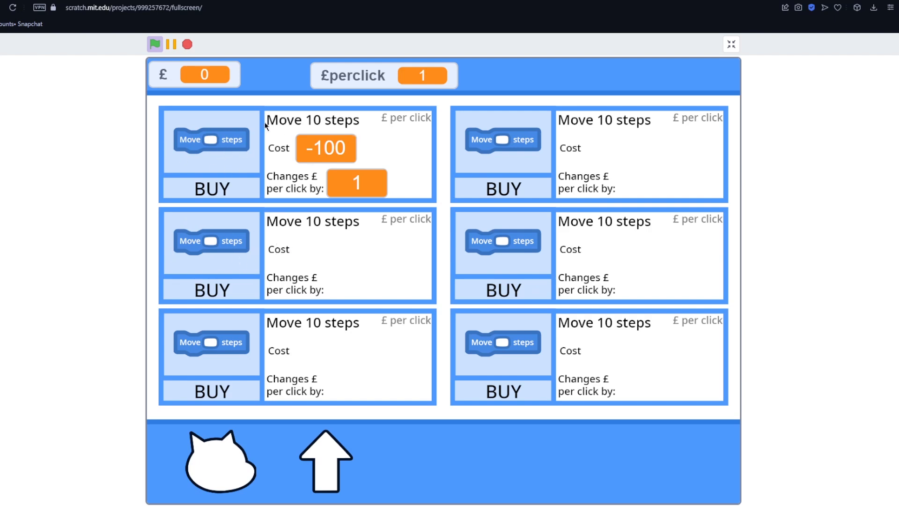
mouse_move(425, 129)
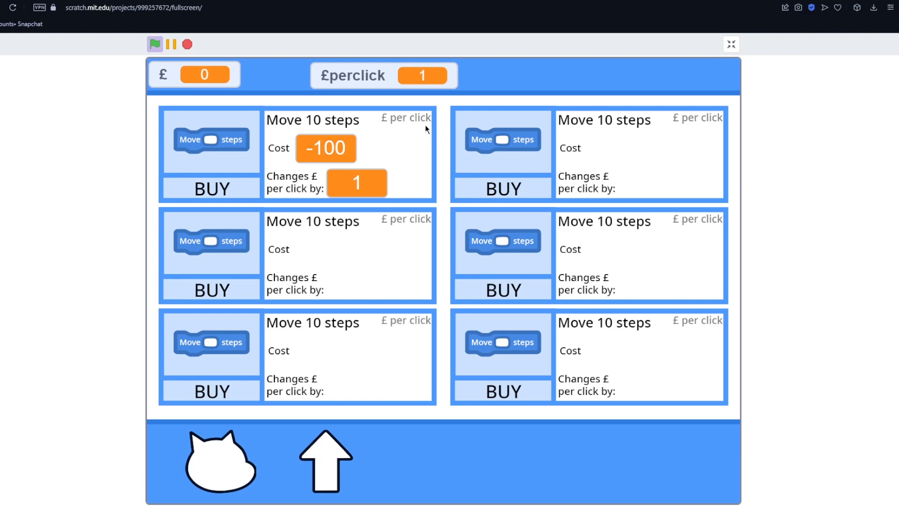
mouse_move(423, 125)
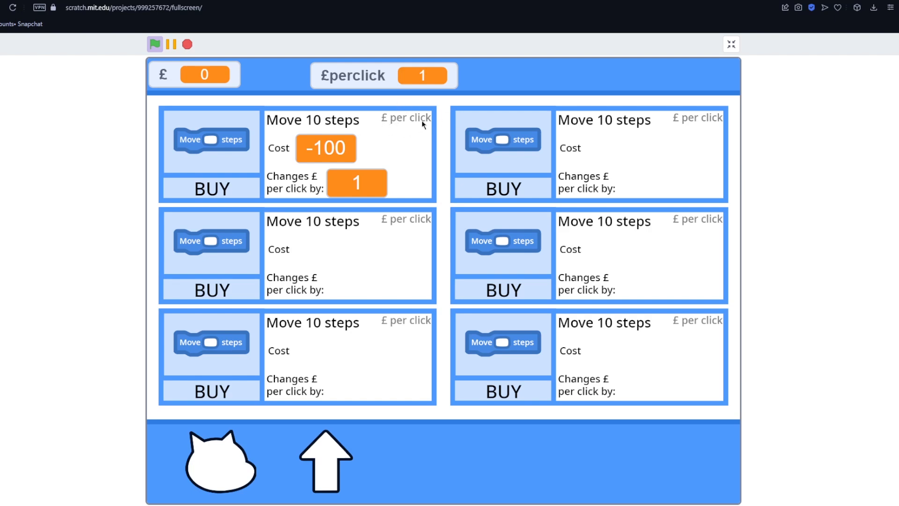
mouse_move(261, 153)
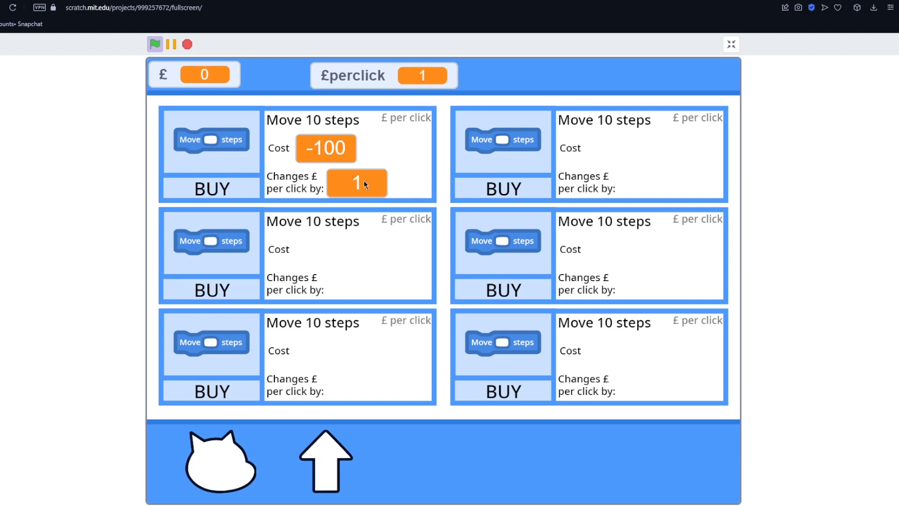
mouse_move(326, 201)
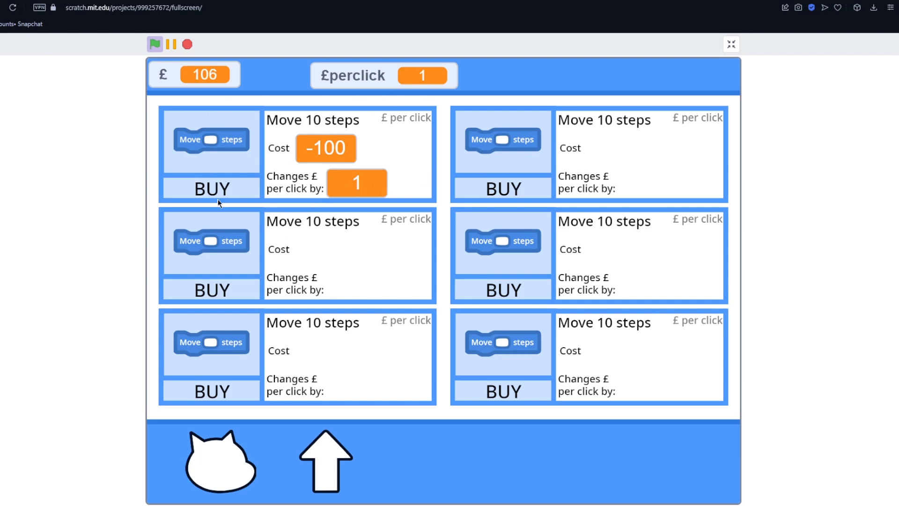
Buy the Move 10 steps upgrade, collect more money, then rerun the game so the shop shows all six upgrade values.
click(211, 188)
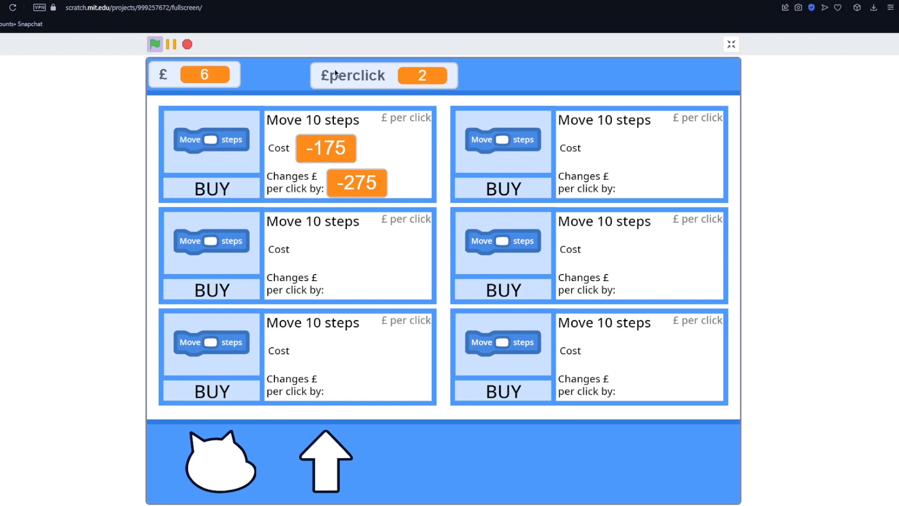
mouse_move(158, 77)
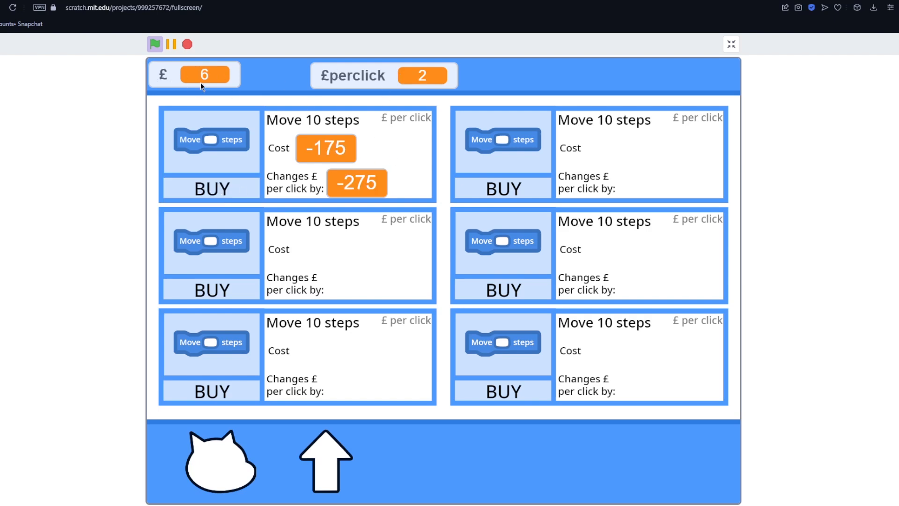
mouse_move(321, 152)
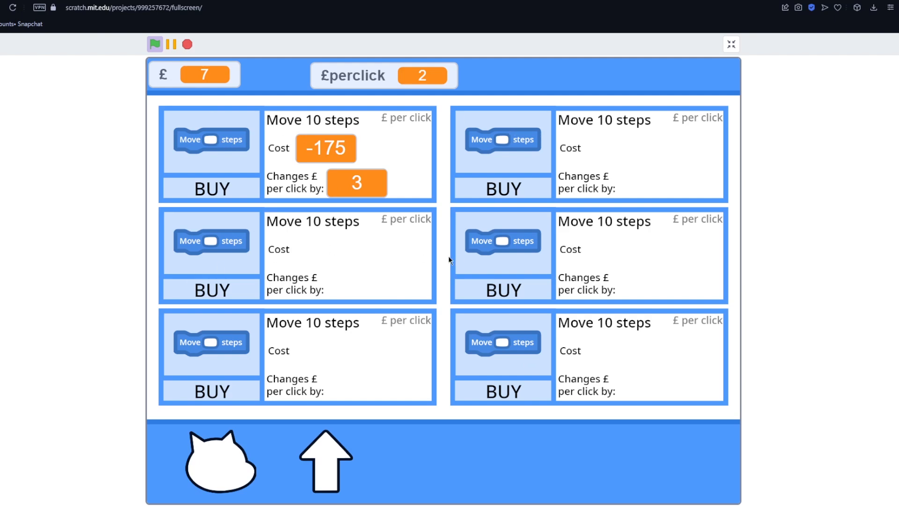
mouse_move(375, 246)
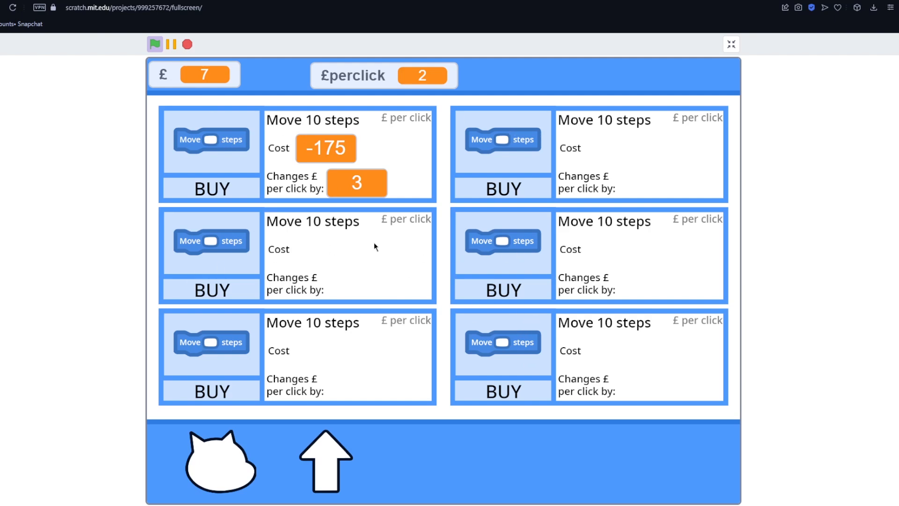
mouse_move(414, 195)
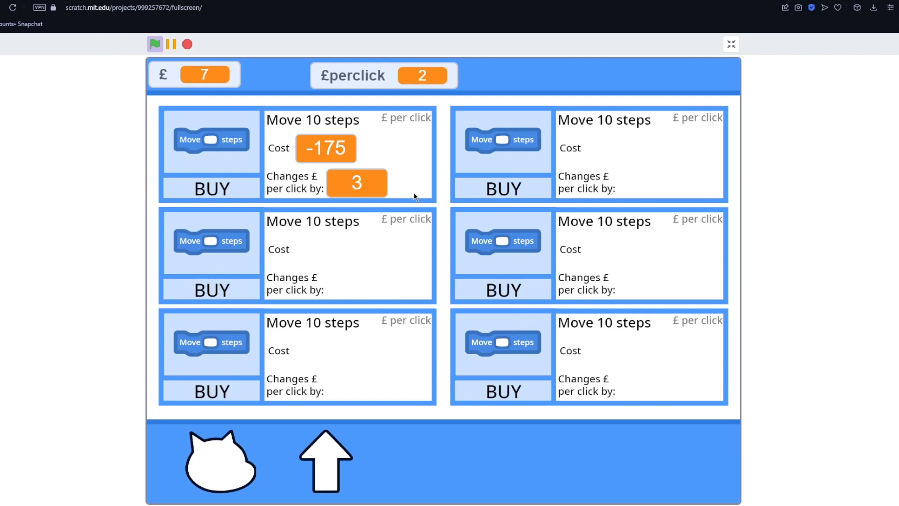
mouse_move(352, 264)
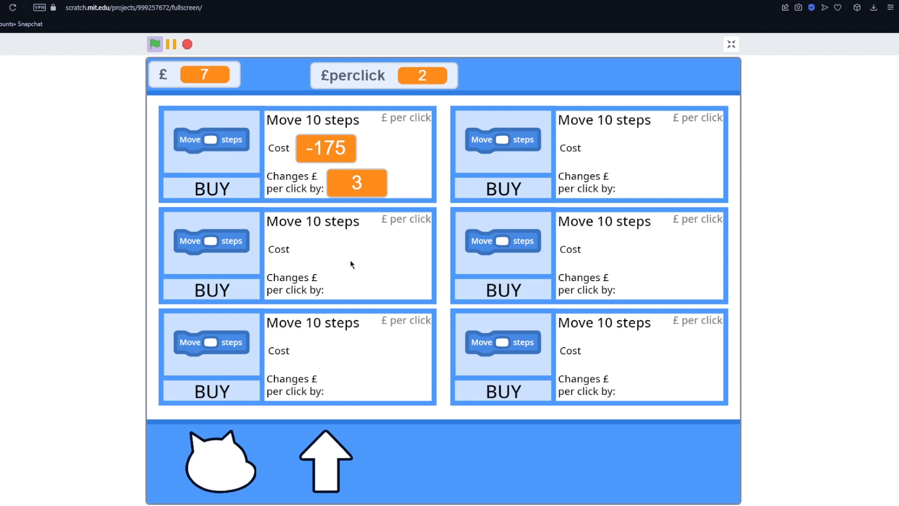
mouse_move(328, 166)
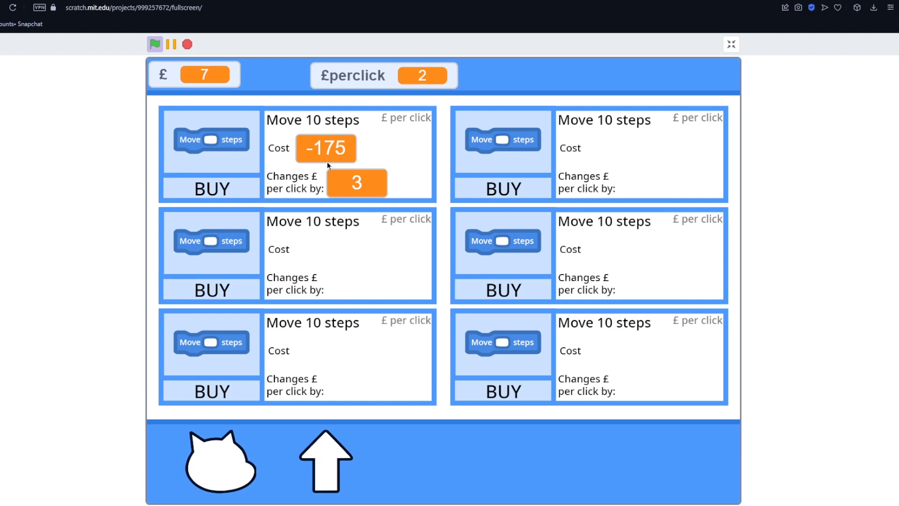
mouse_move(199, 140)
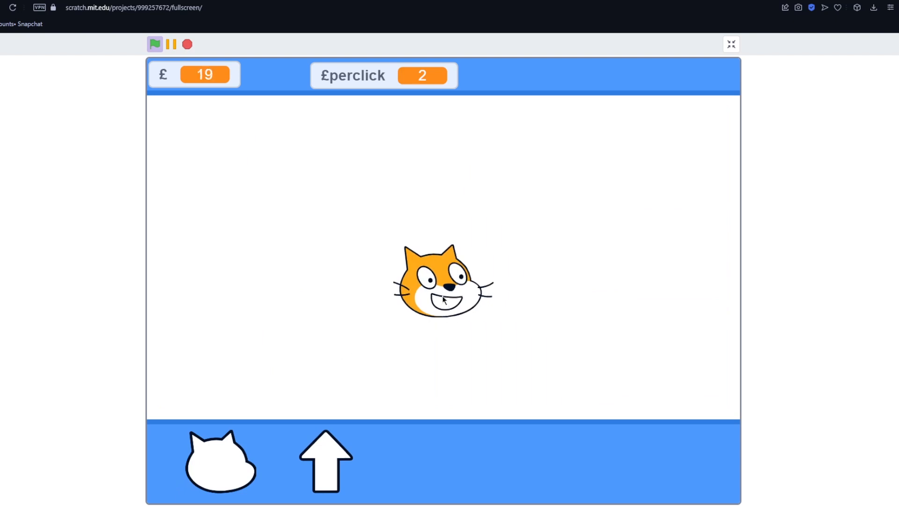
click(443, 280)
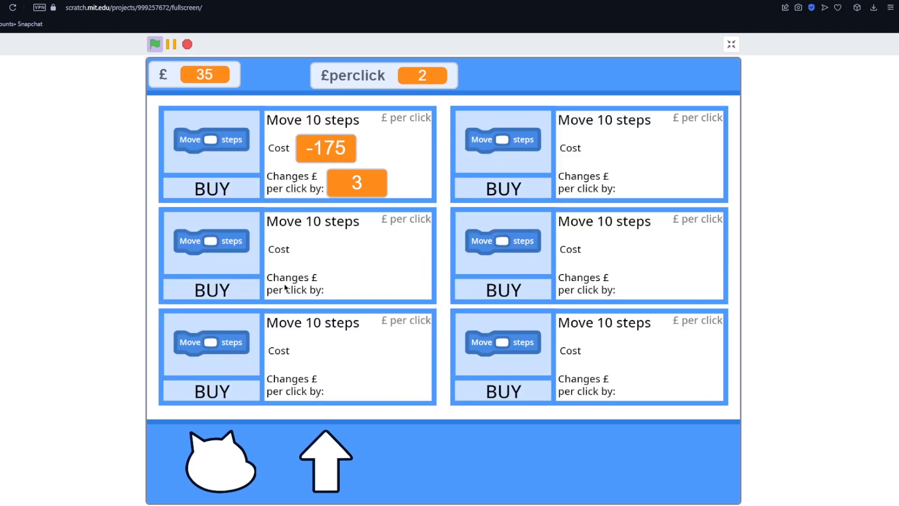
mouse_move(371, 202)
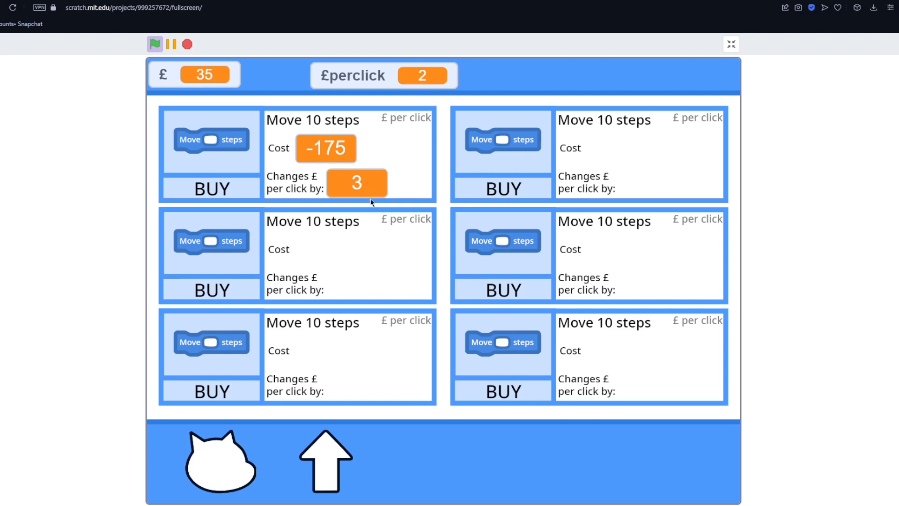
mouse_move(446, 233)
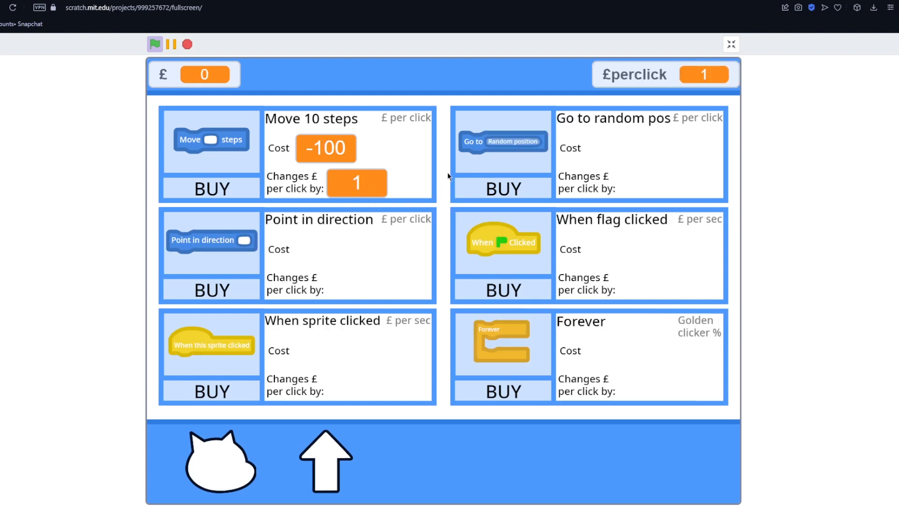
mouse_move(289, 123)
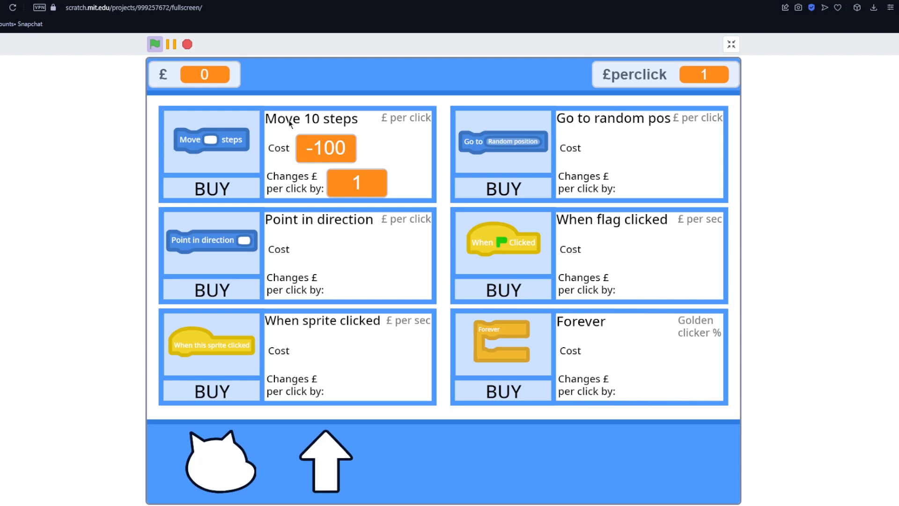
mouse_move(321, 254)
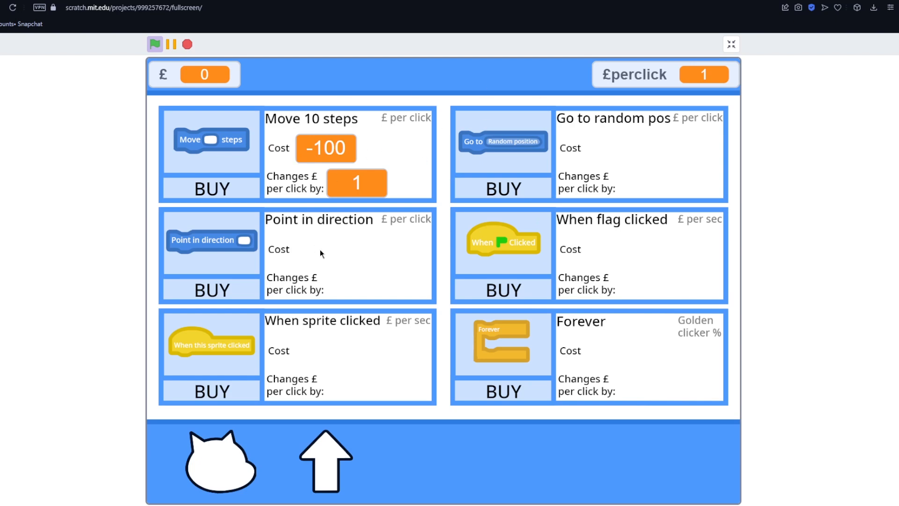
mouse_move(610, 250)
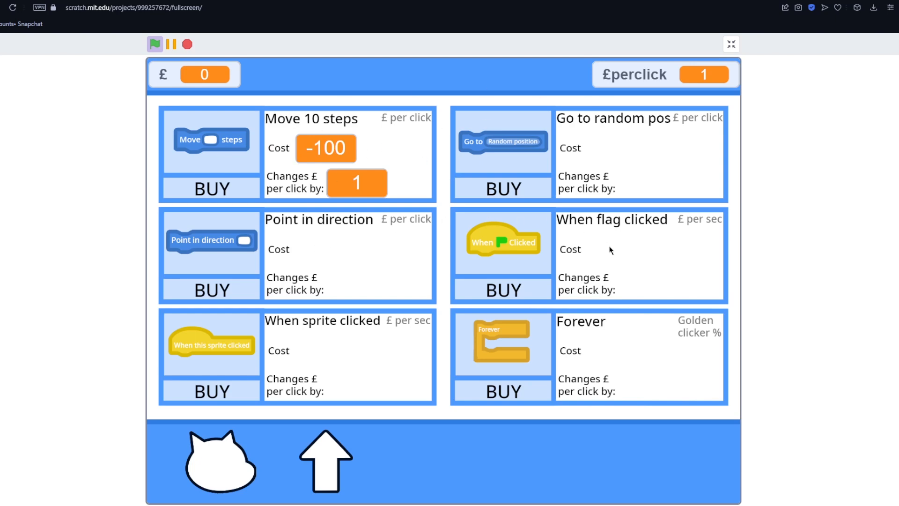
mouse_move(624, 349)
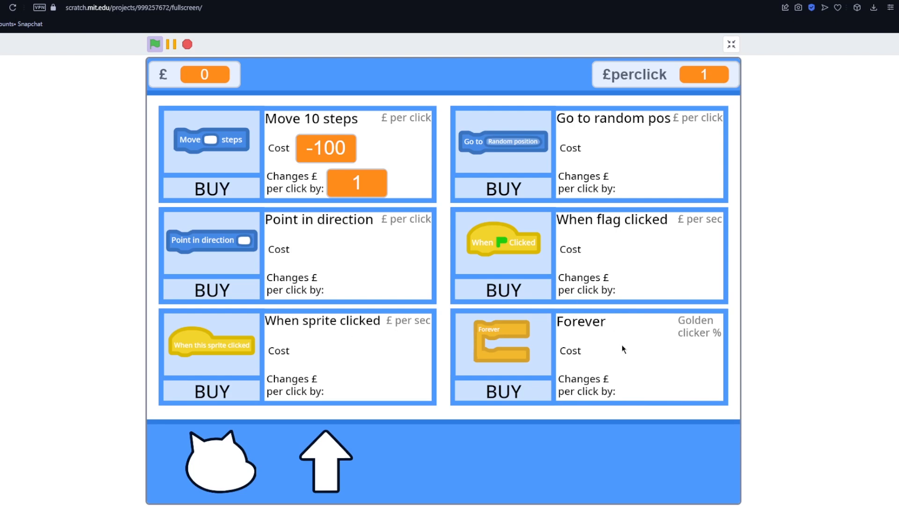
mouse_move(700, 137)
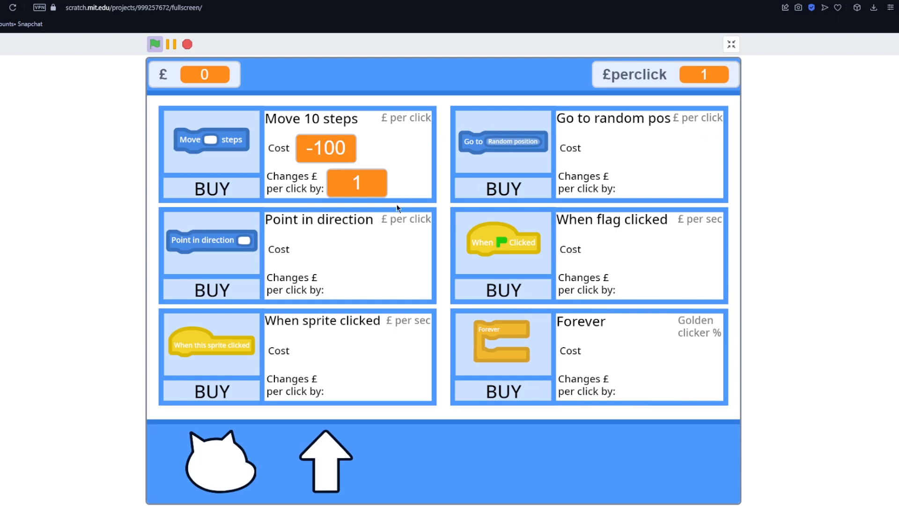
mouse_move(422, 184)
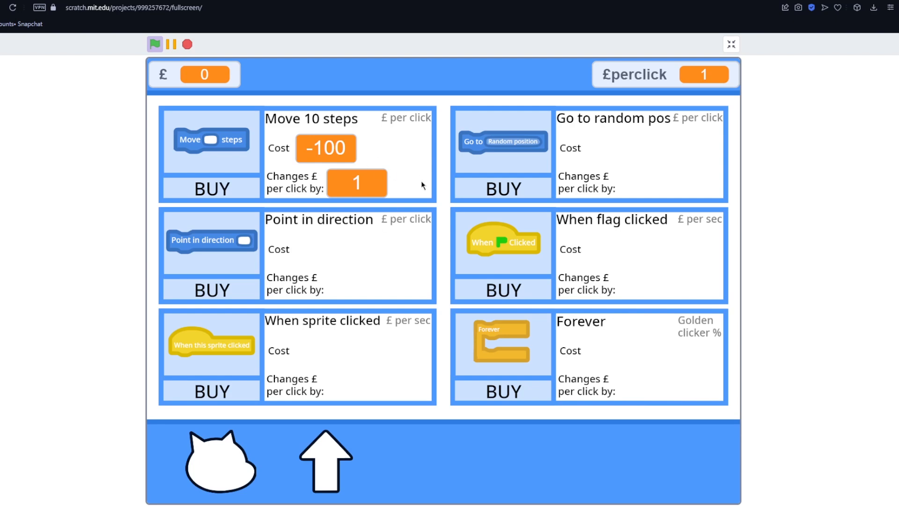
mouse_move(639, 226)
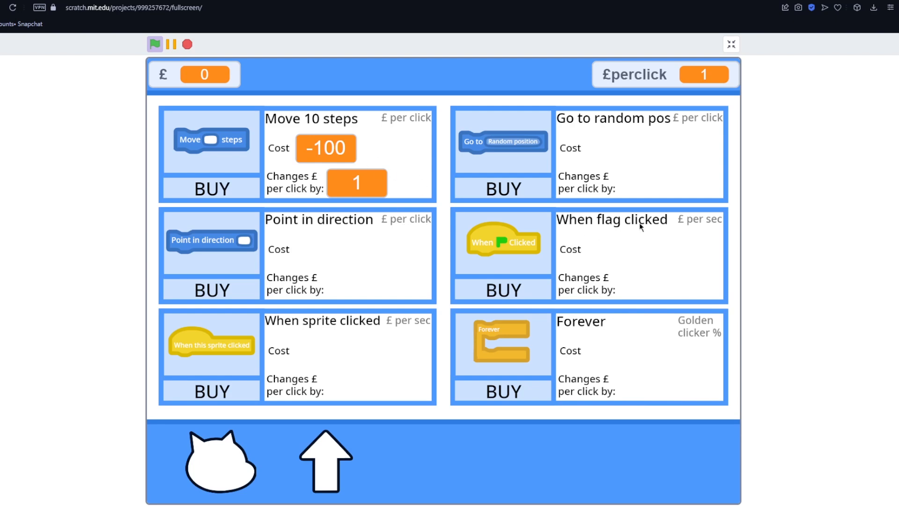
mouse_move(398, 330)
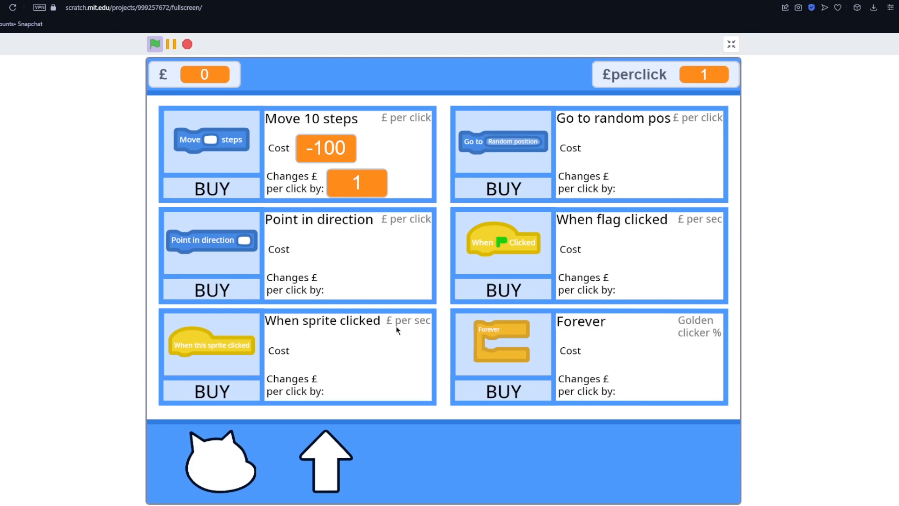
mouse_move(718, 342)
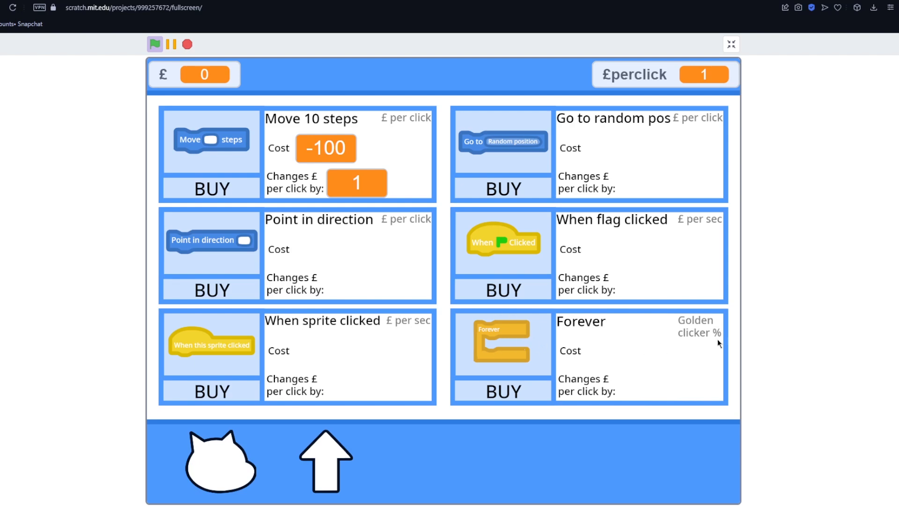
mouse_move(699, 347)
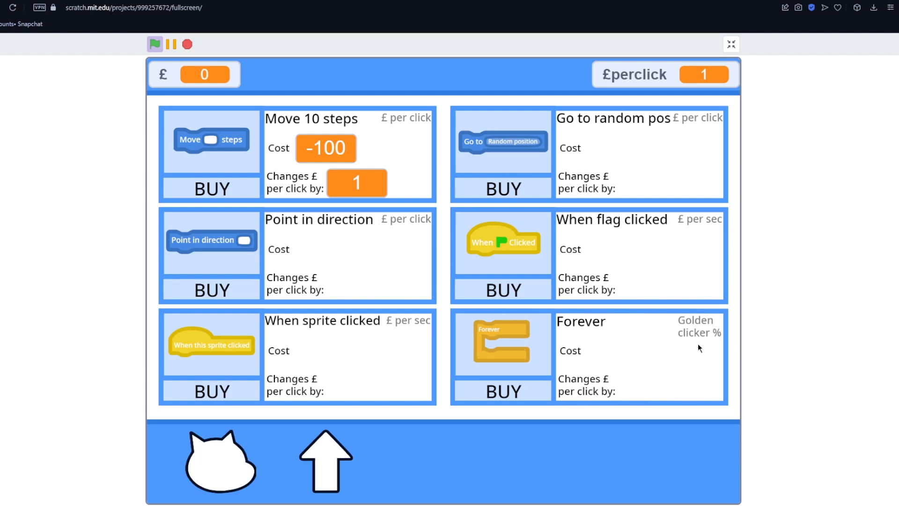
mouse_move(362, 293)
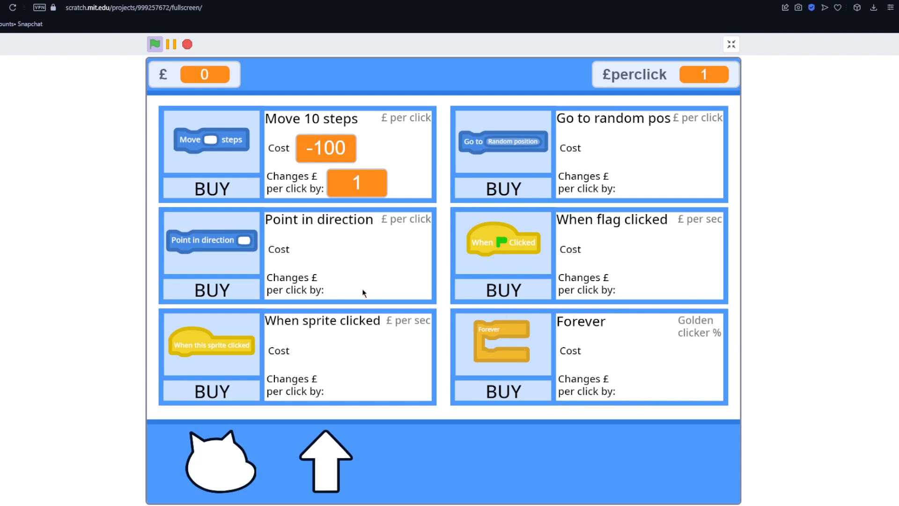
mouse_move(607, 374)
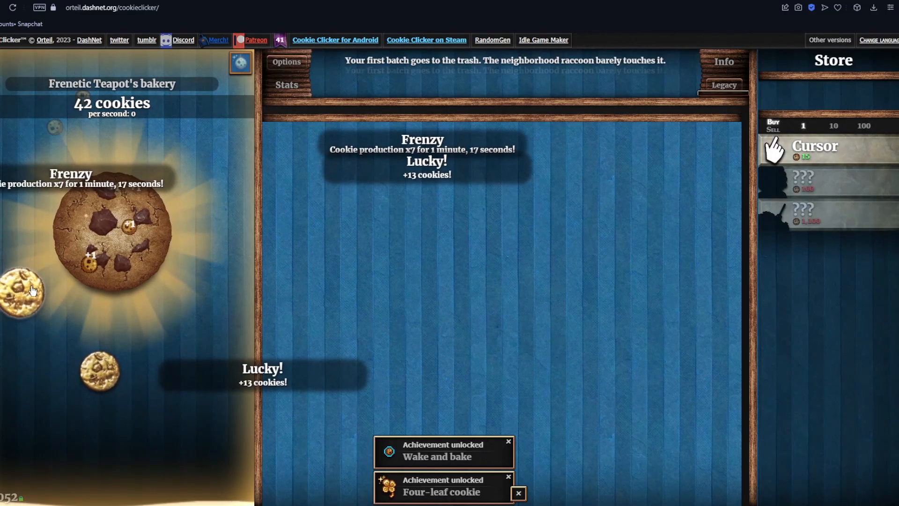
click(91, 241)
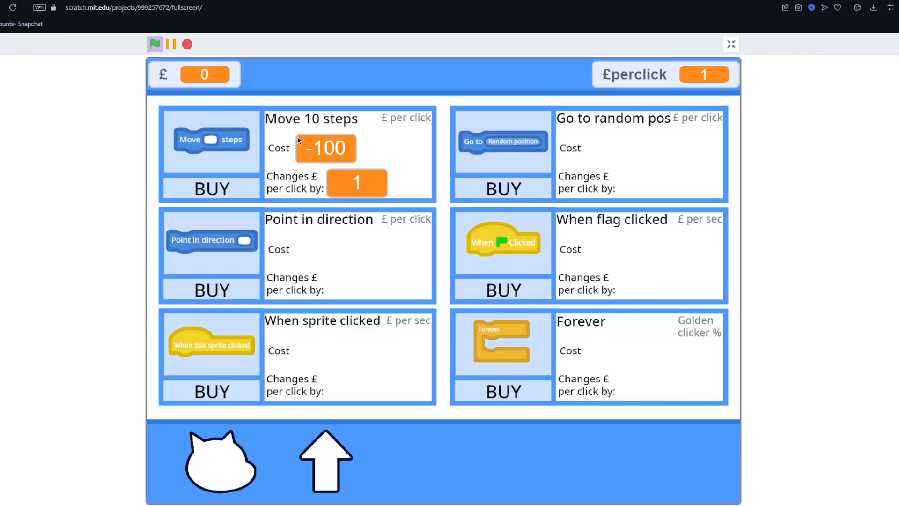
mouse_move(289, 267)
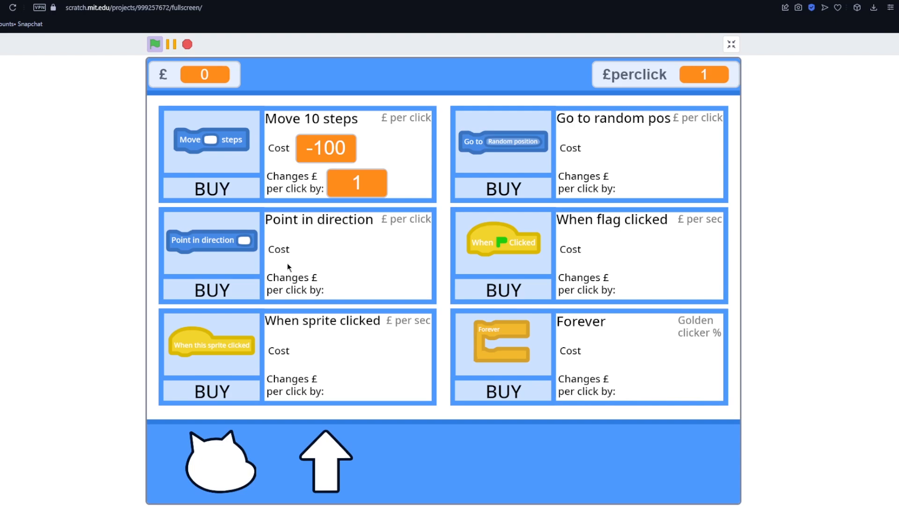
mouse_move(704, 258)
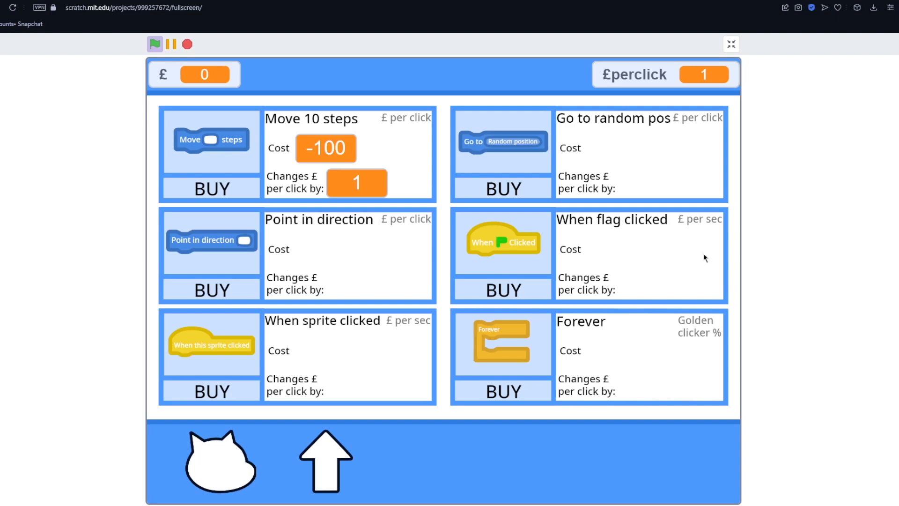
click(730, 44)
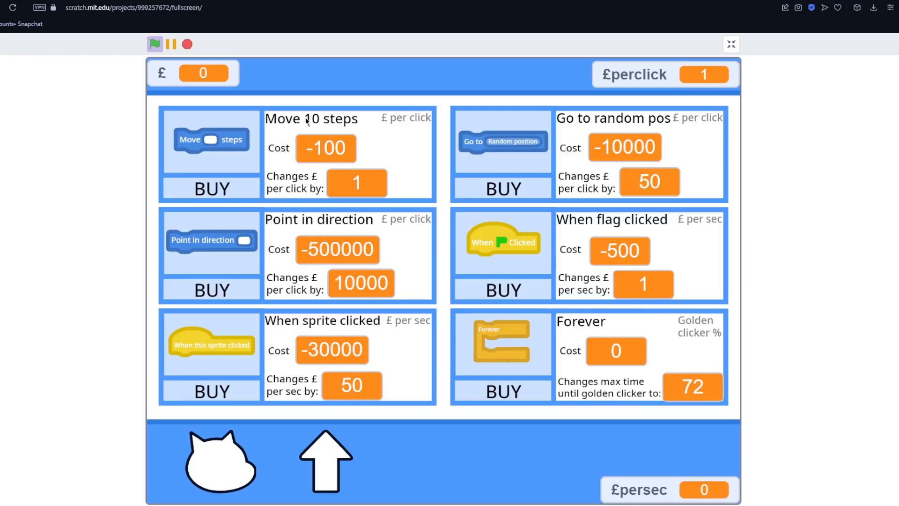
mouse_move(672, 334)
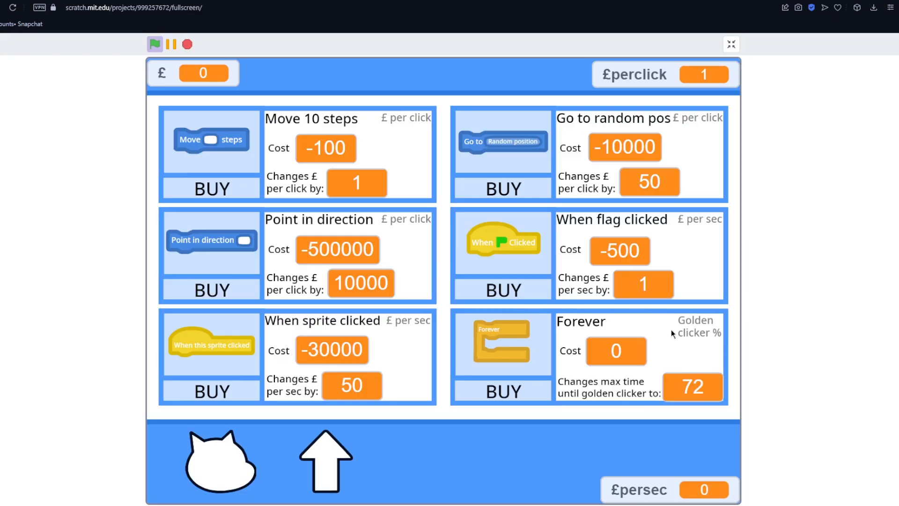
mouse_move(731, 45)
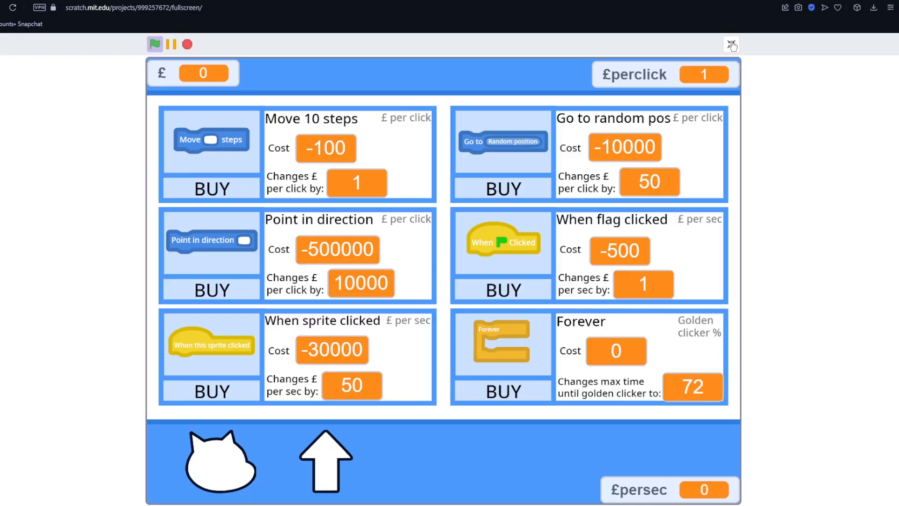
Run full screen and buy When flag clicked twice plus Forever, raising £persec to 19.
click(732, 45)
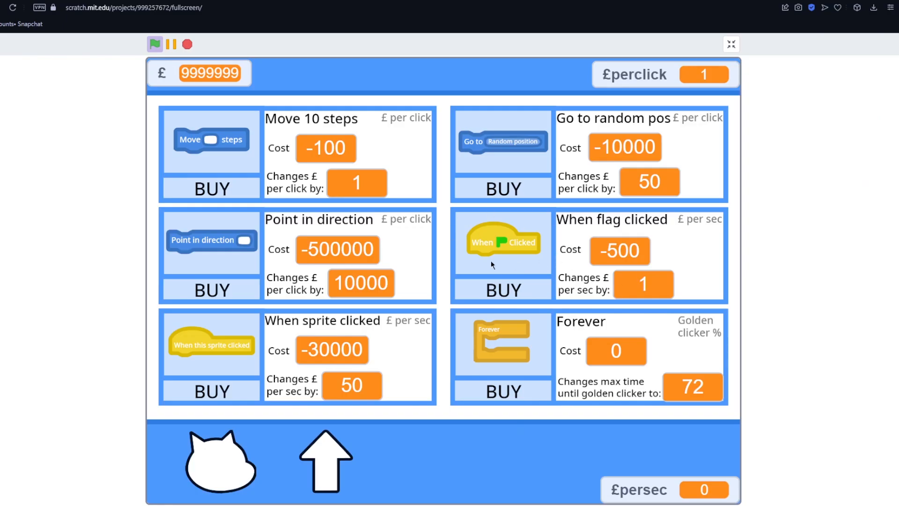
mouse_move(507, 296)
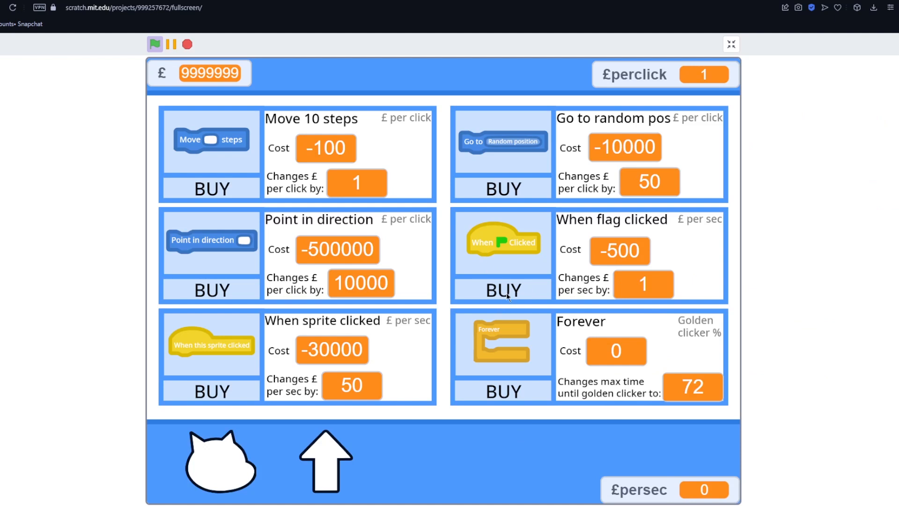
click(502, 290)
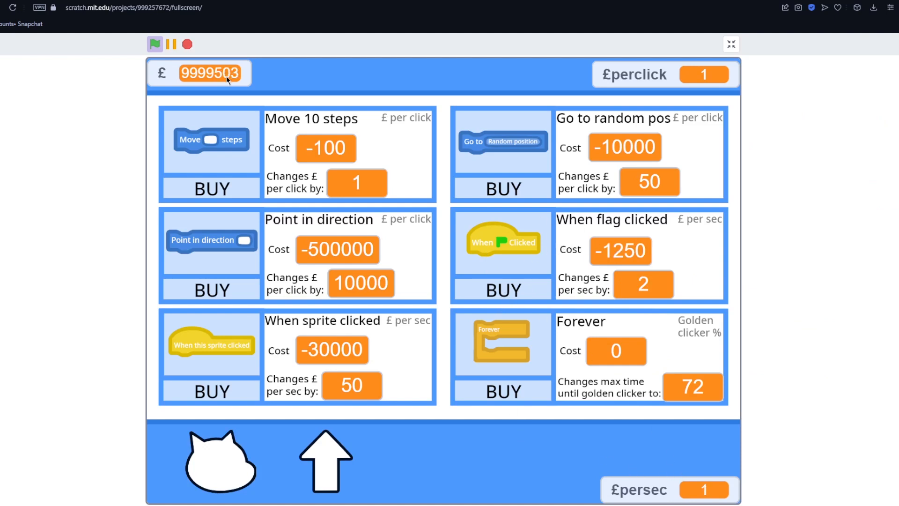
click(502, 289)
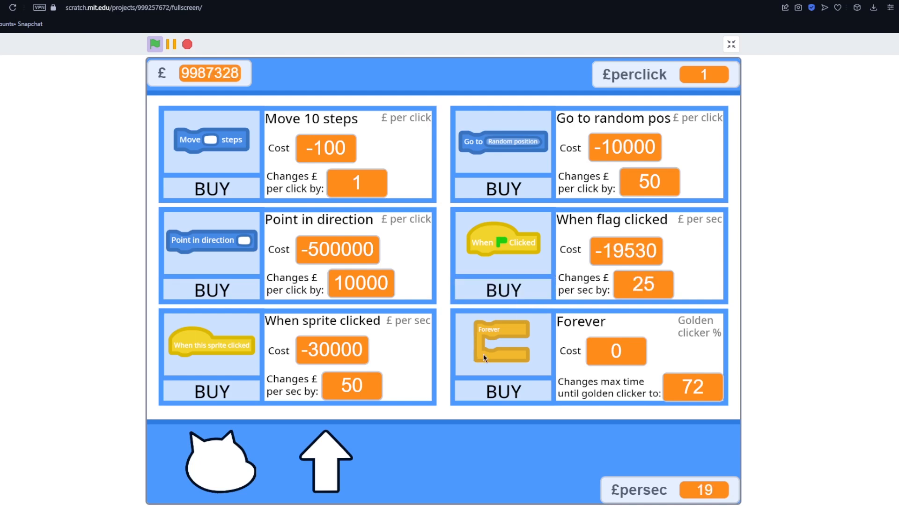
click(211, 391)
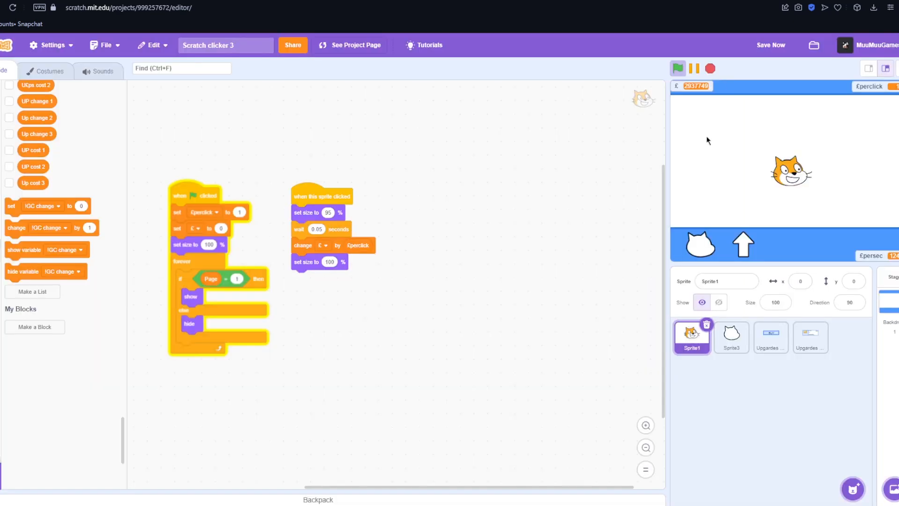
Copy the cat head from Sprite1 into a new painted Sprite2 and recolour its fill yellow.
click(48, 70)
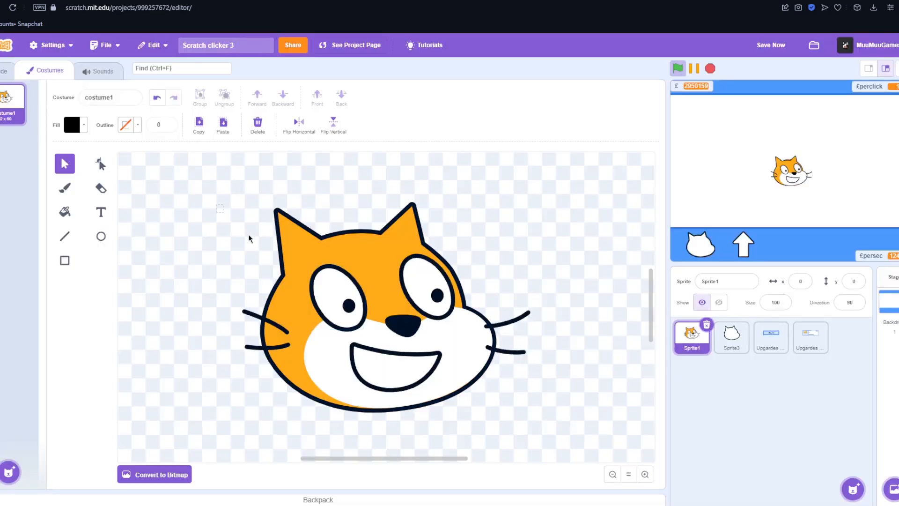
click(849, 337)
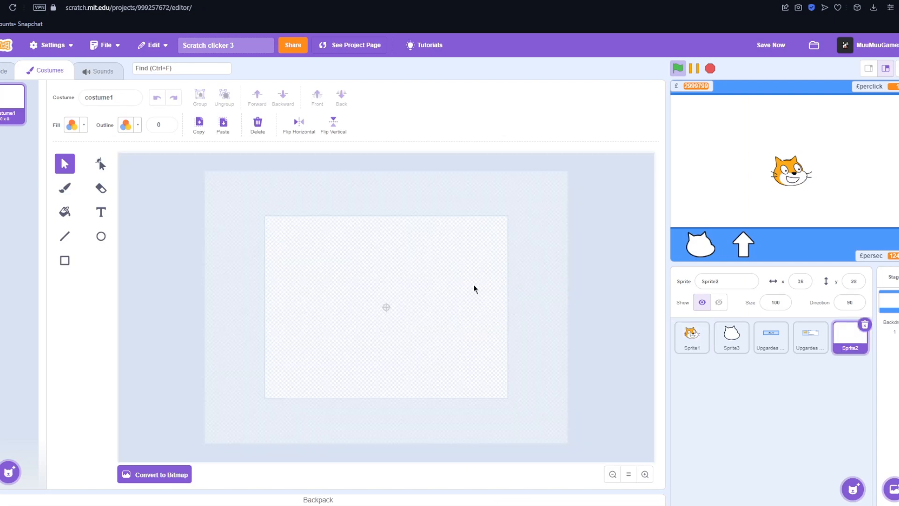
click(223, 124)
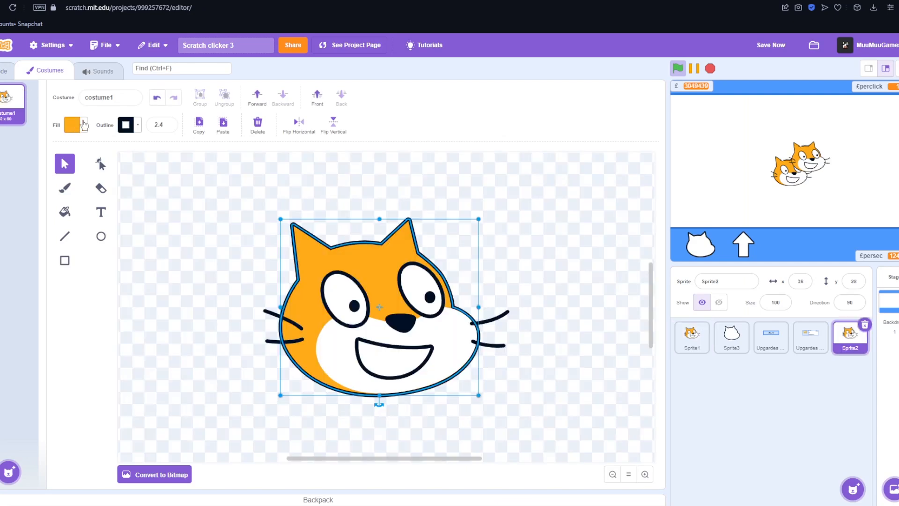
click(72, 125)
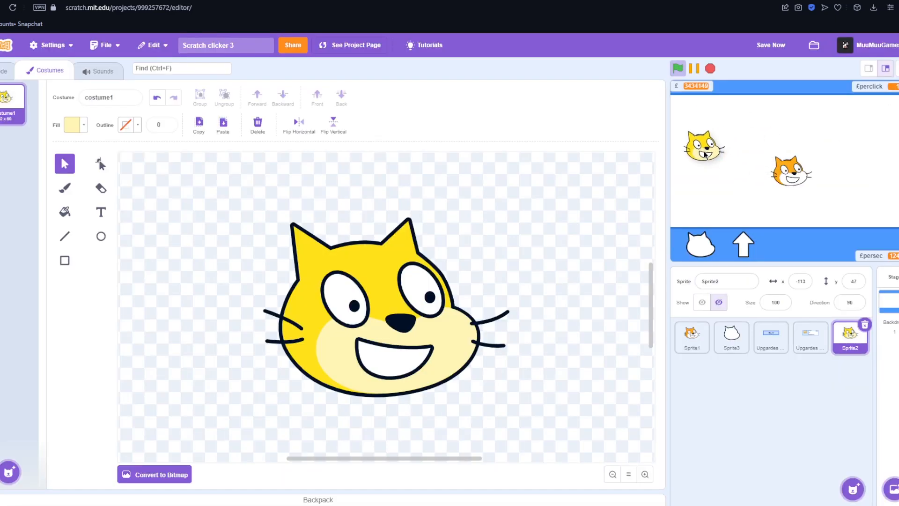
click(705, 146)
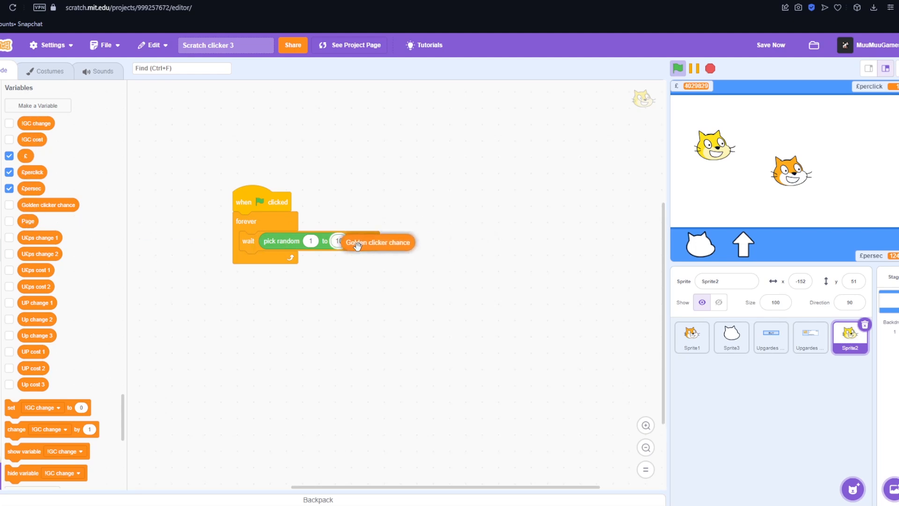
Use Golden clicker chance as the clone spawn wait, add a 20-second Golden time reset, and run full screen.
click(9, 205)
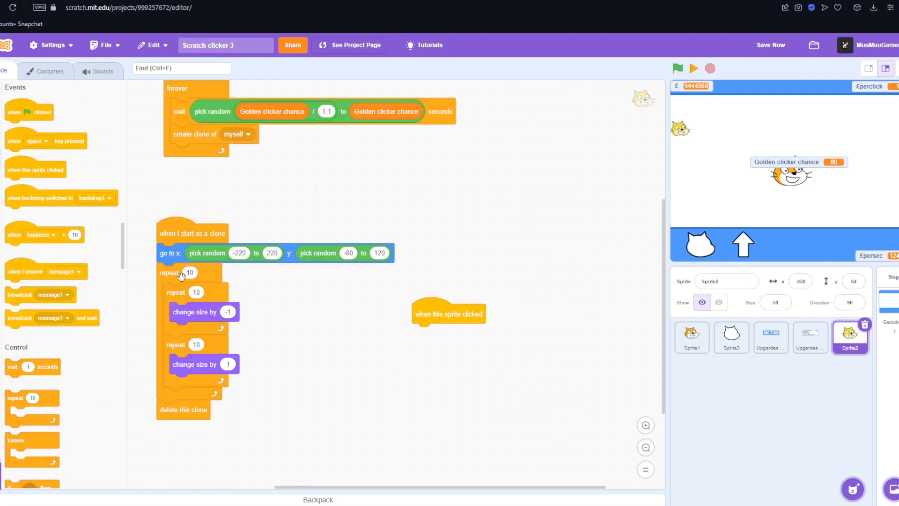
mouse_move(357, 317)
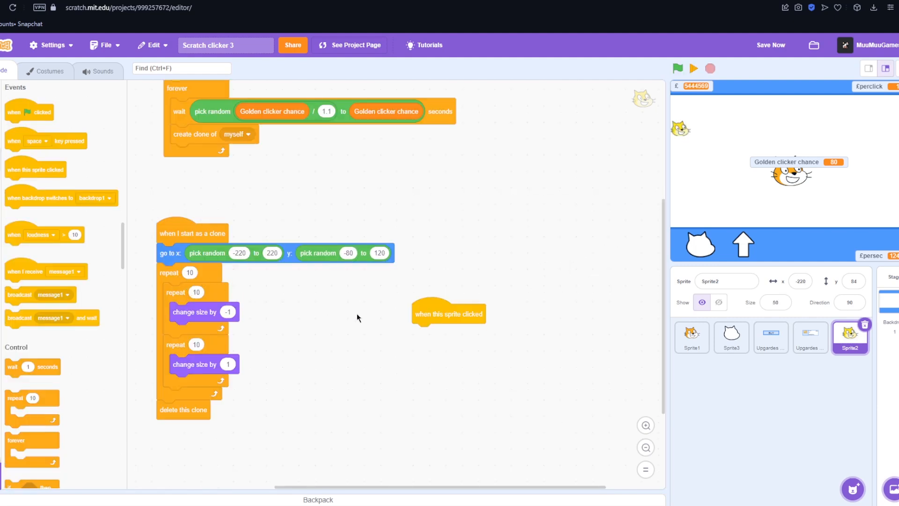
mouse_move(621, 212)
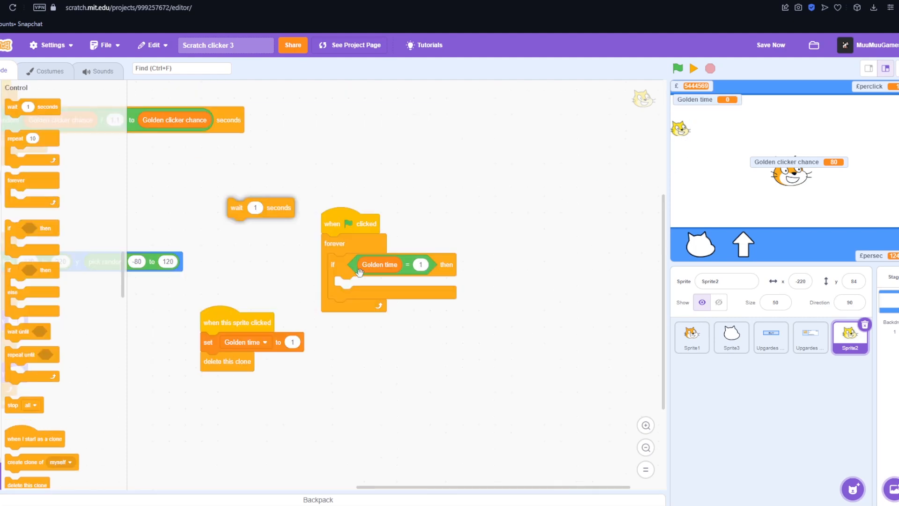
drag(260, 207, 361, 286)
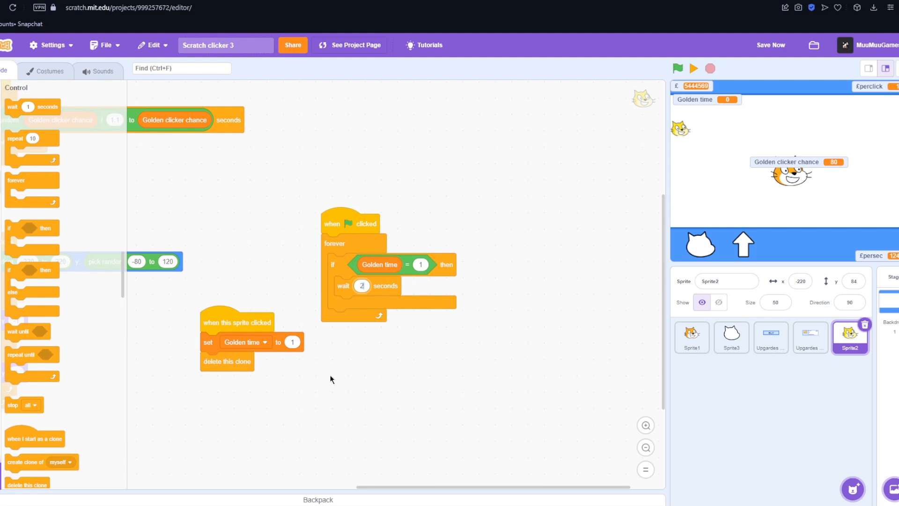
text(20)
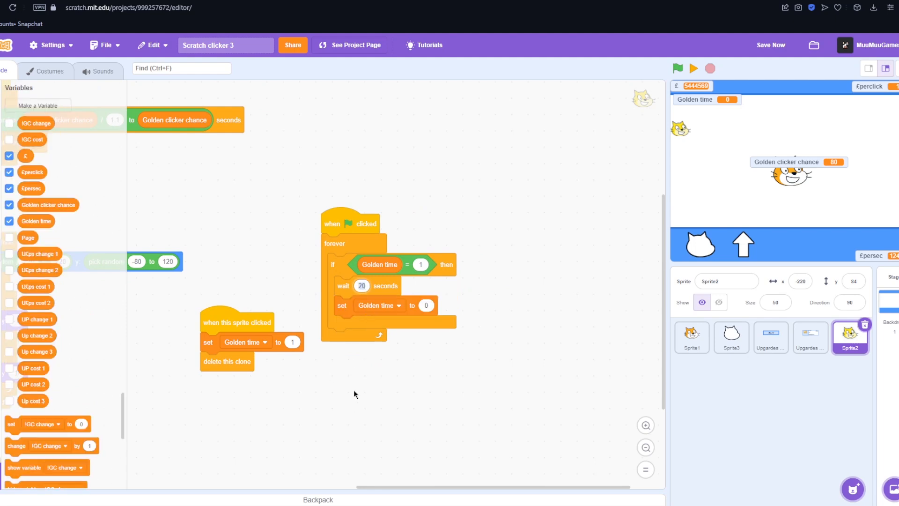
click(867, 68)
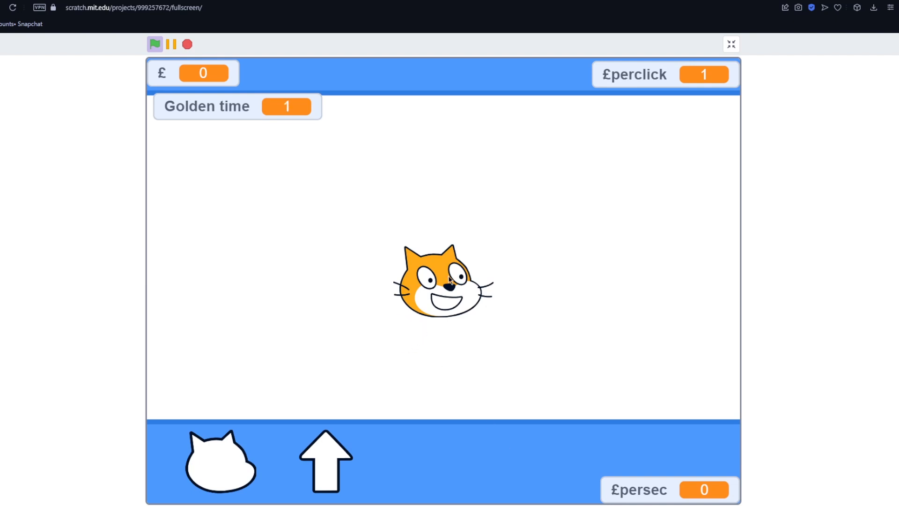
Tap the cat head to earn pounds, then leave full-screen for the editor.
click(441, 280)
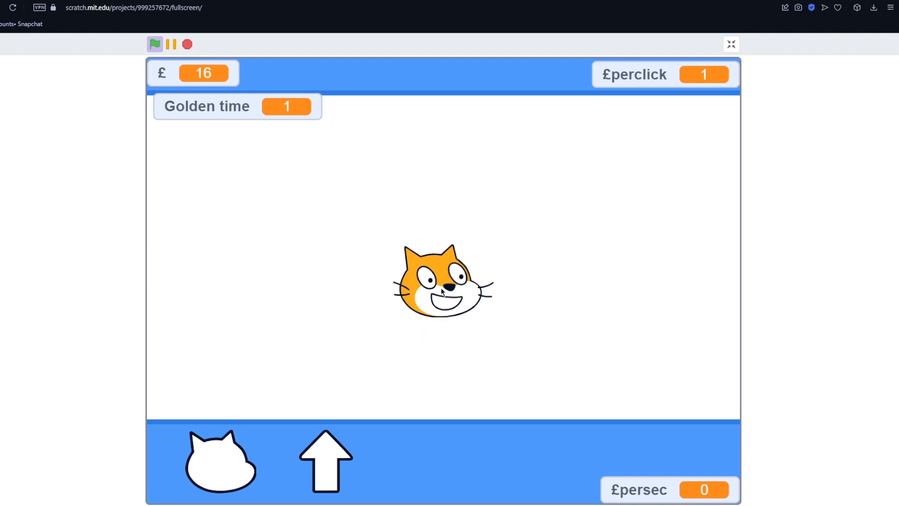
click(730, 44)
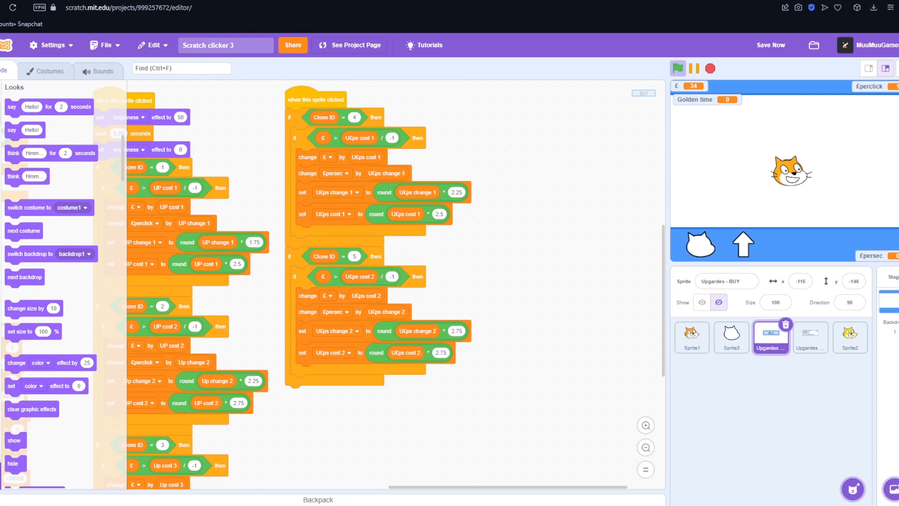
Check the upgrades shop via the arrow, then start tapping the cat head for pounds.
click(867, 67)
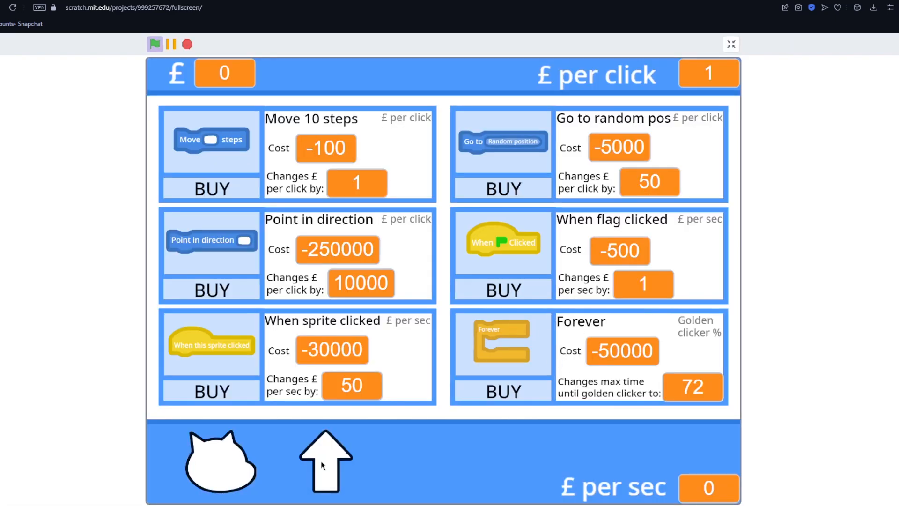
mouse_move(227, 455)
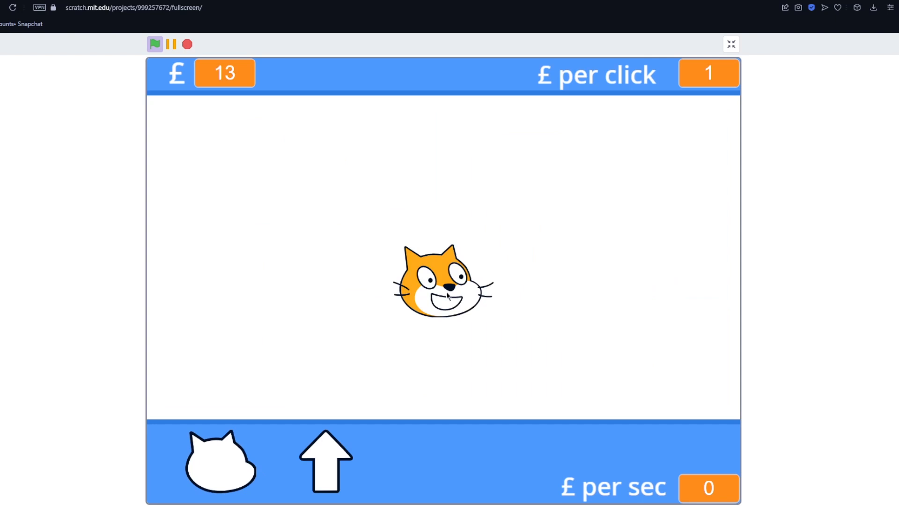
click(443, 281)
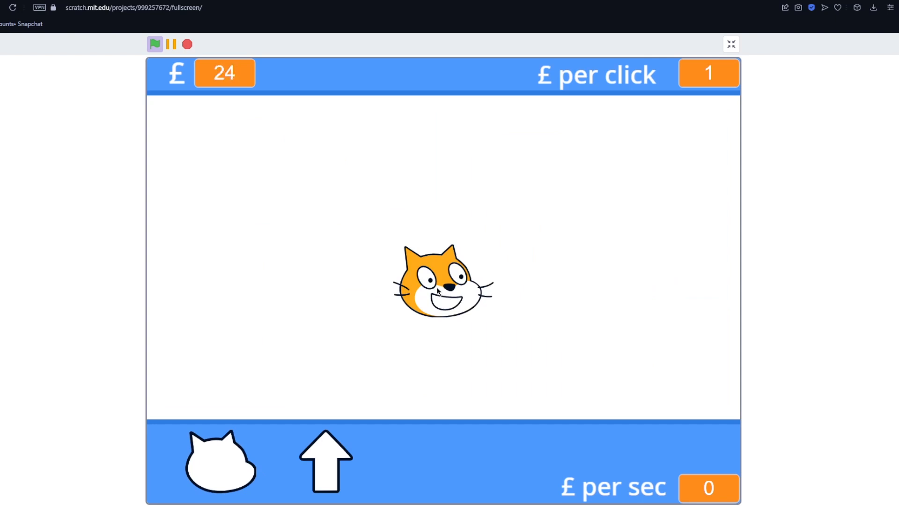
click(440, 281)
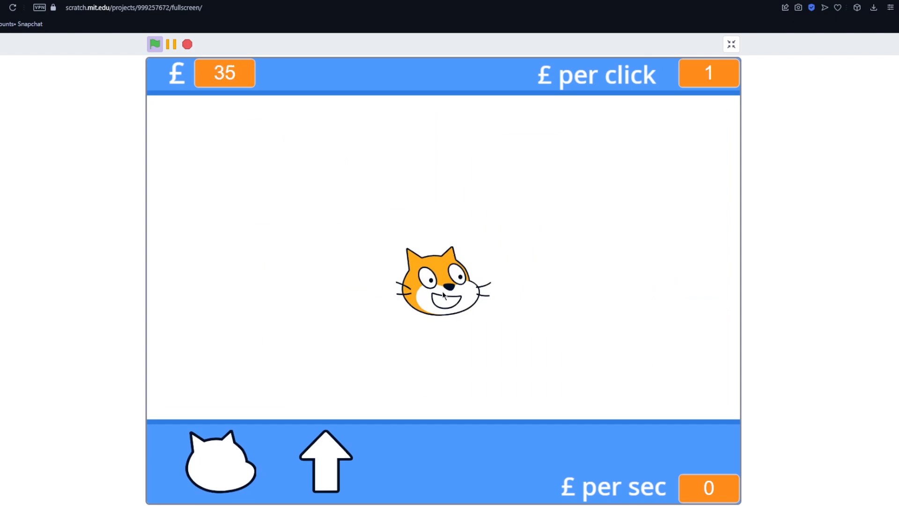
click(443, 281)
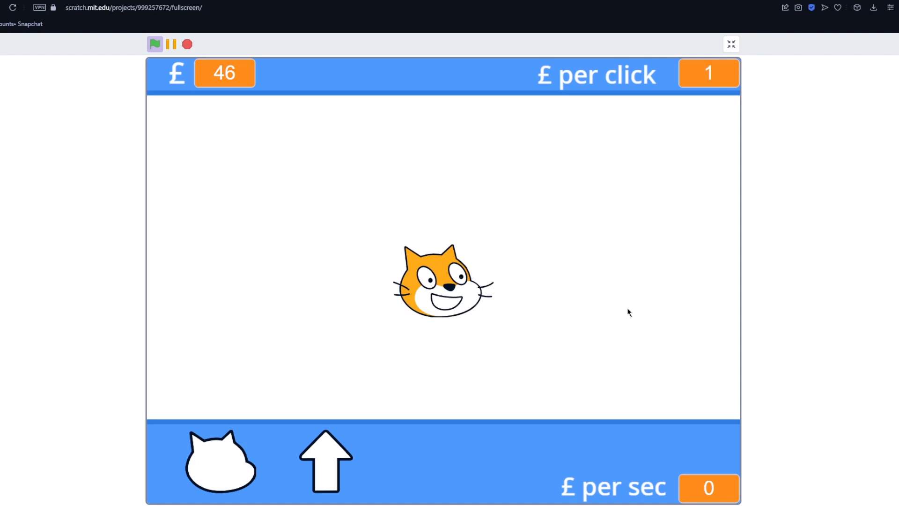
Keep tapping the cat head toward £135, then leave full-screen mode.
click(449, 288)
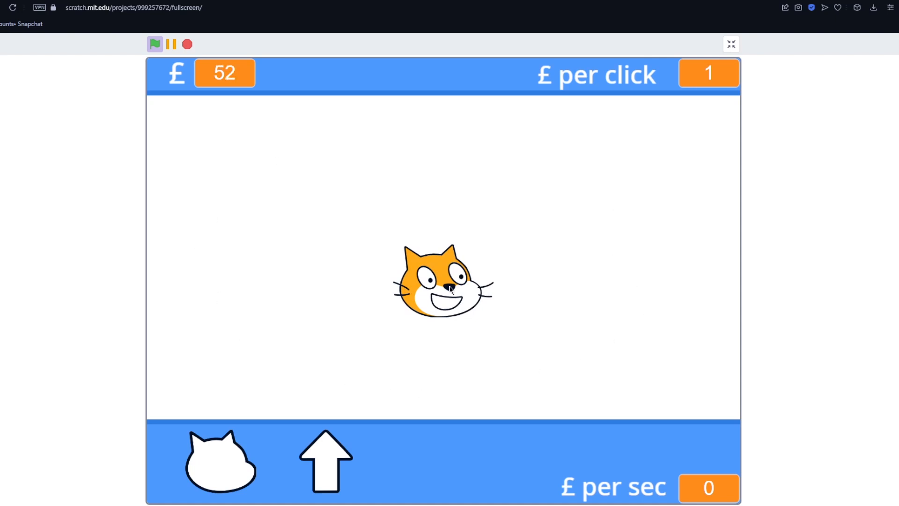
click(441, 281)
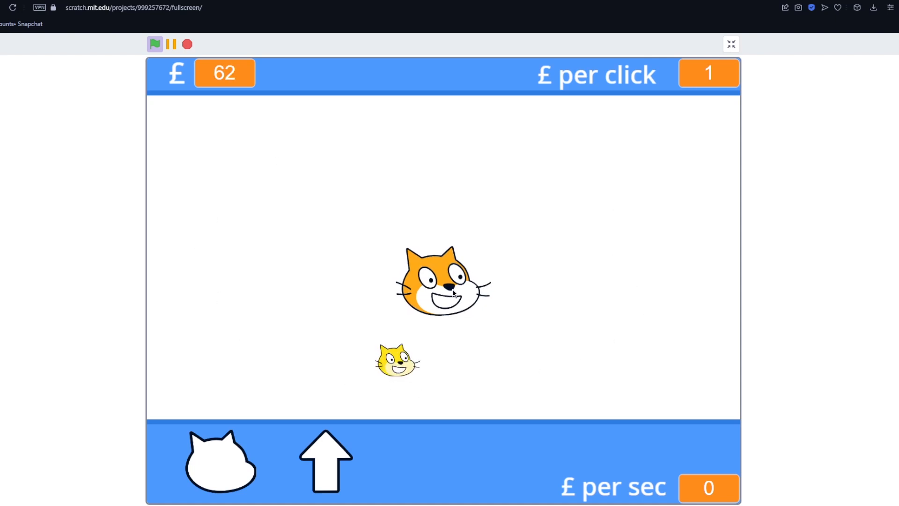
click(441, 281)
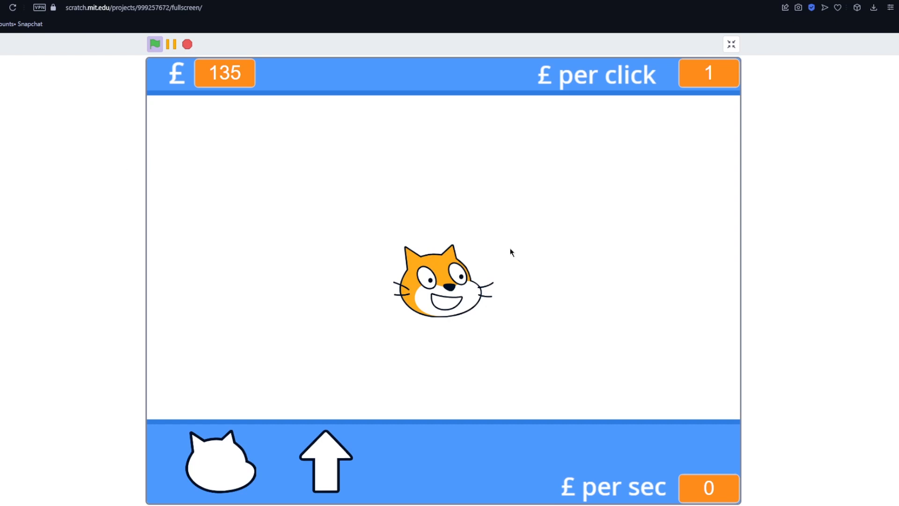
mouse_move(580, 255)
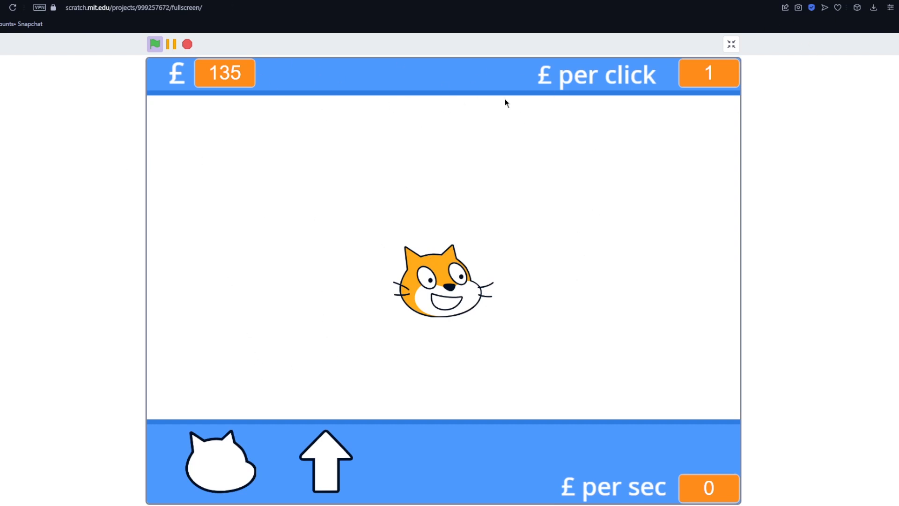
click(730, 44)
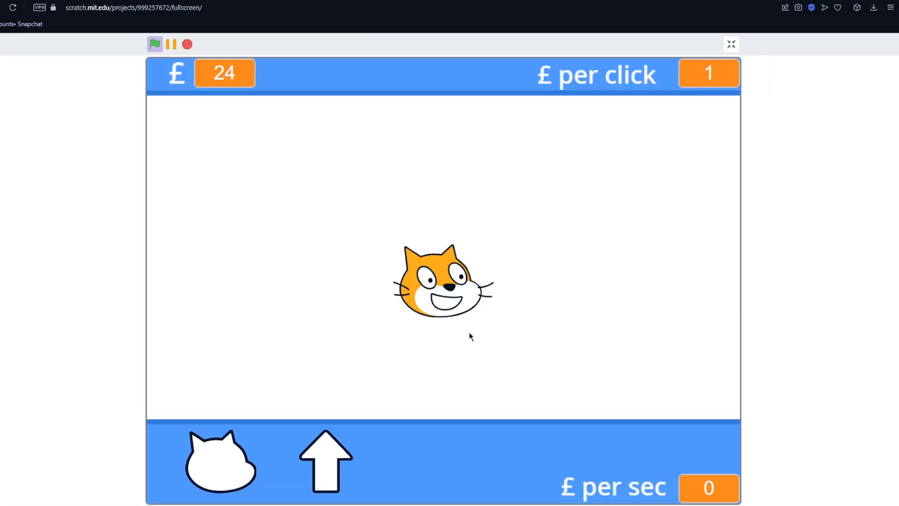
Tap the cat head seven times so falling heads scatter and the balance climbs to £161.
click(441, 281)
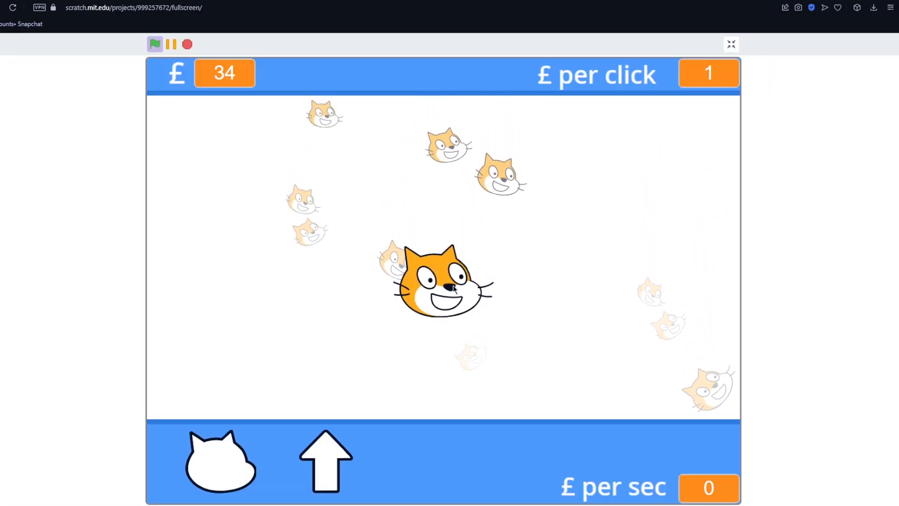
click(441, 281)
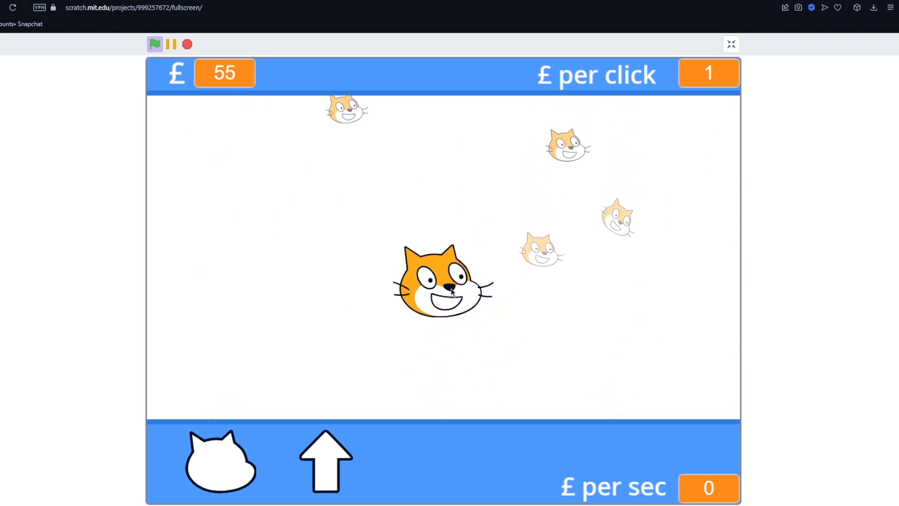
click(444, 281)
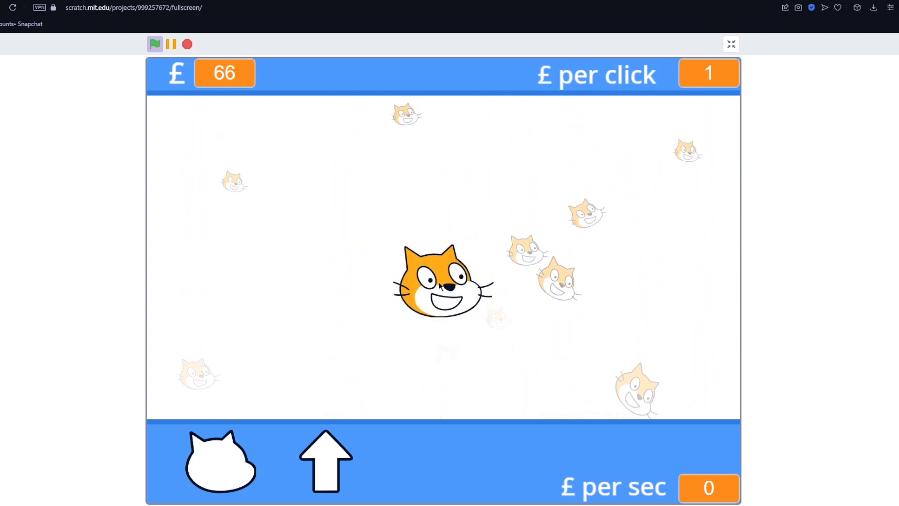
click(443, 281)
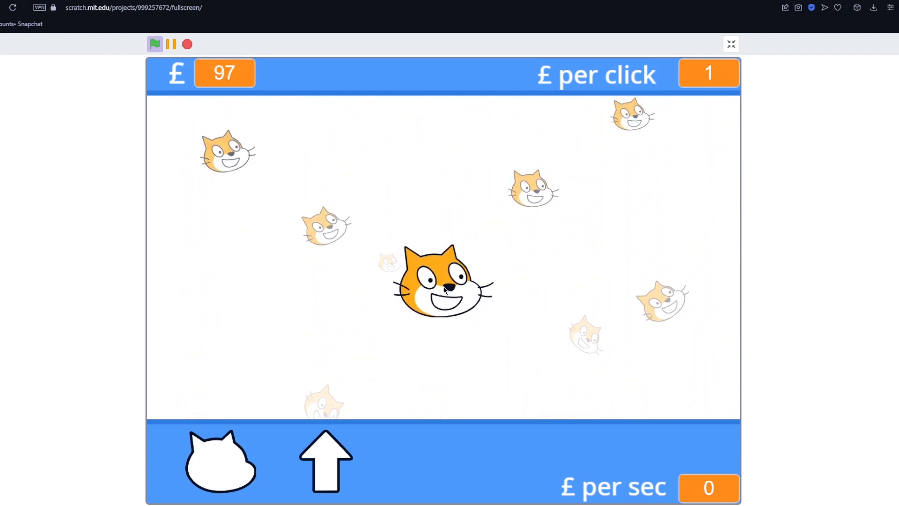
click(442, 281)
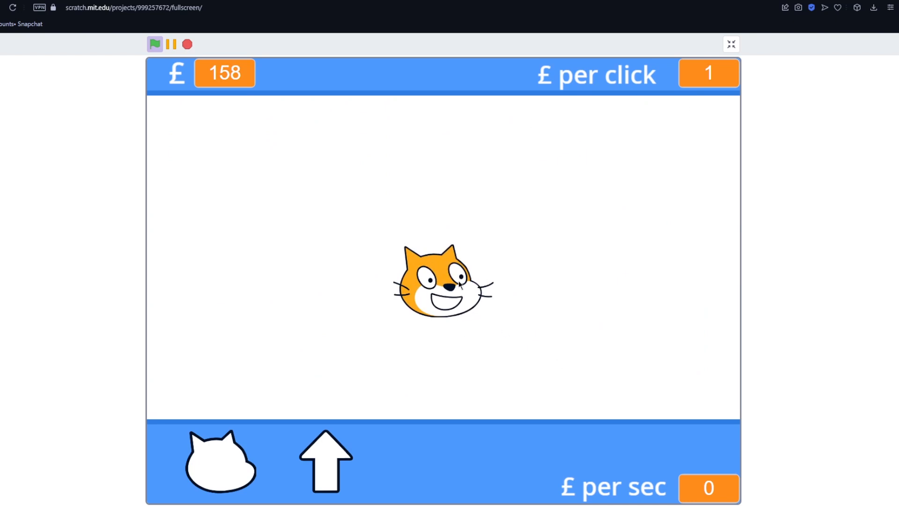
click(442, 281)
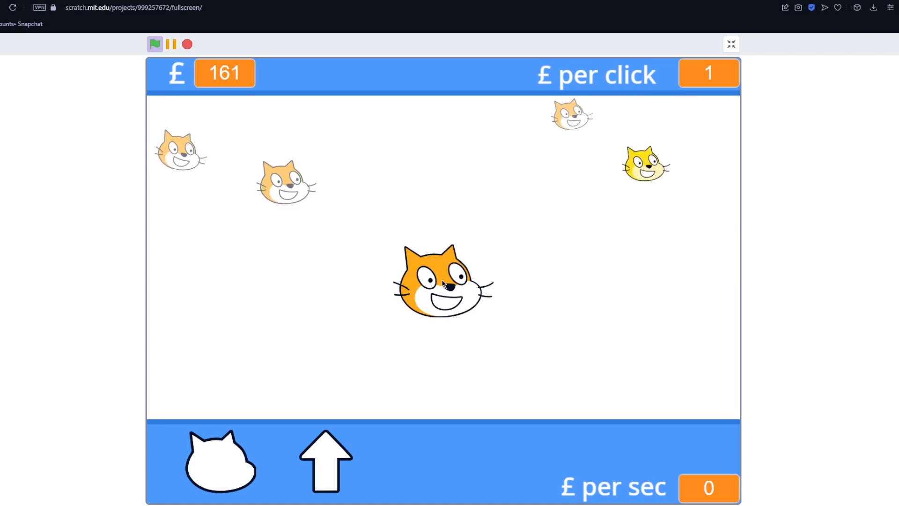
click(443, 281)
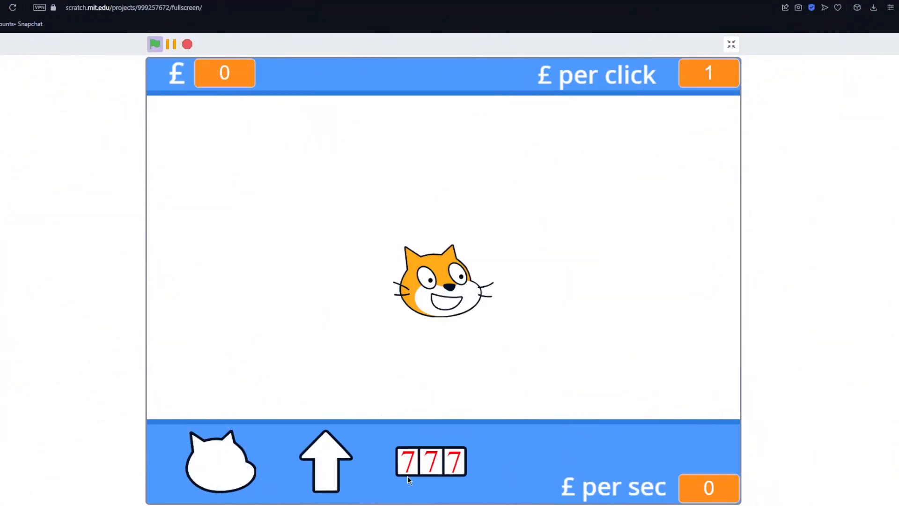
mouse_move(415, 423)
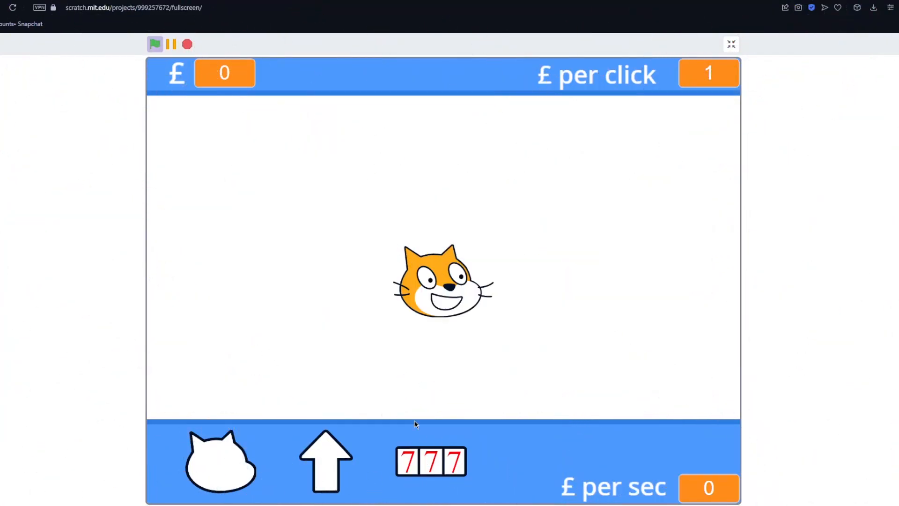
mouse_move(438, 478)
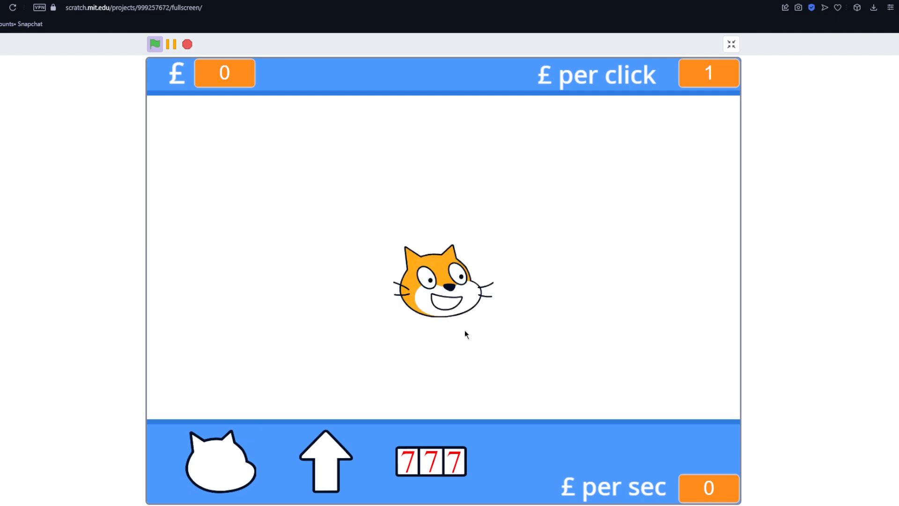
mouse_move(420, 244)
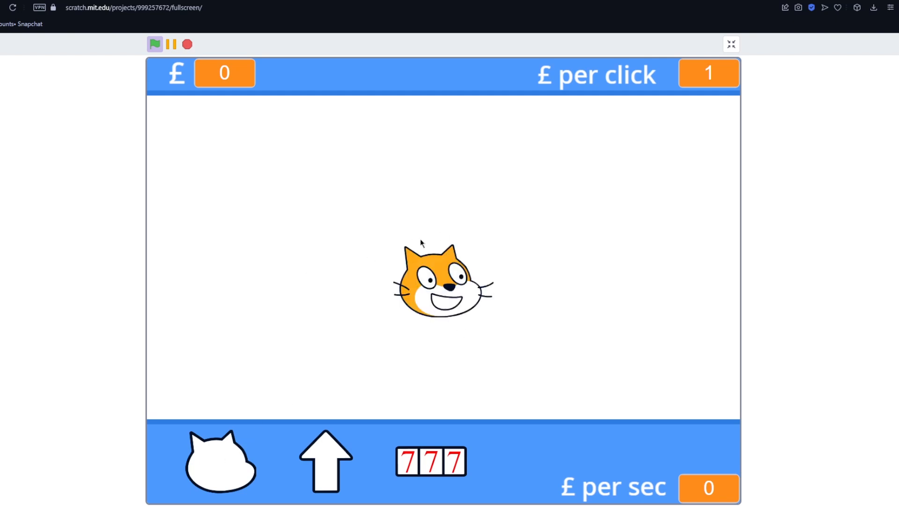
mouse_move(617, 104)
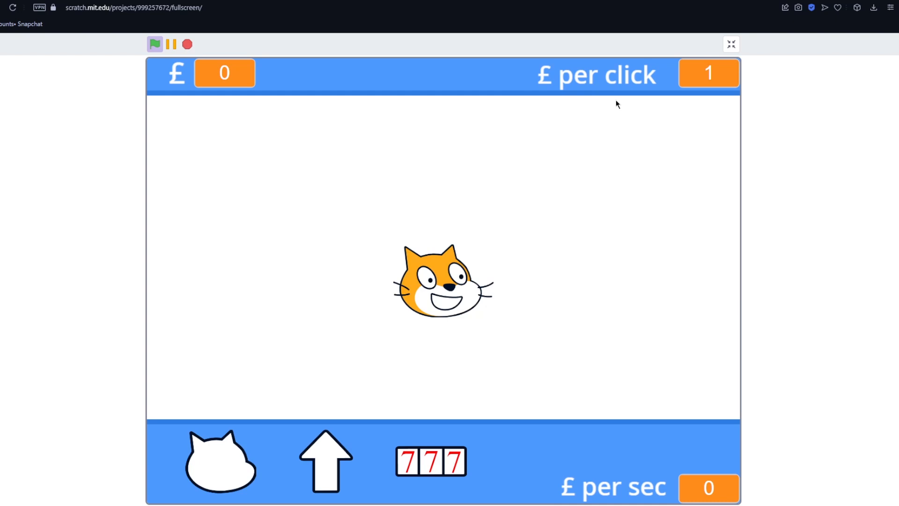
mouse_move(350, 441)
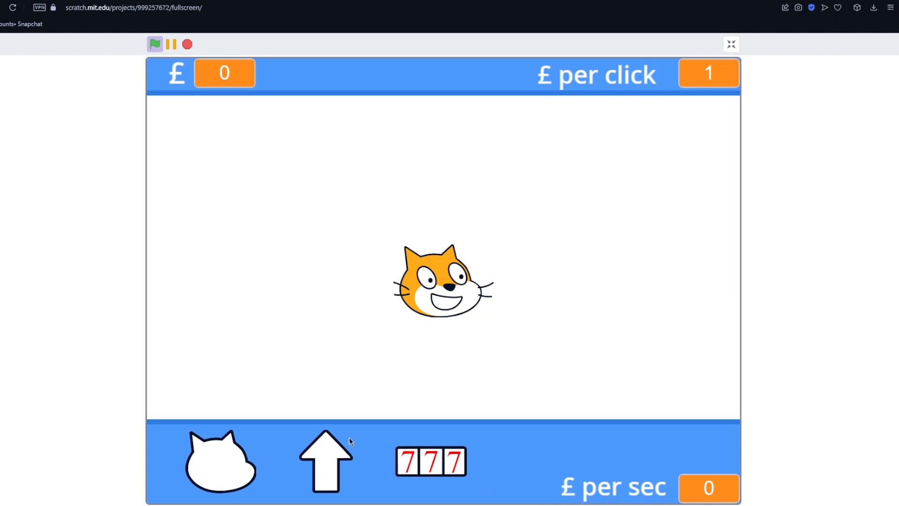
mouse_move(515, 58)
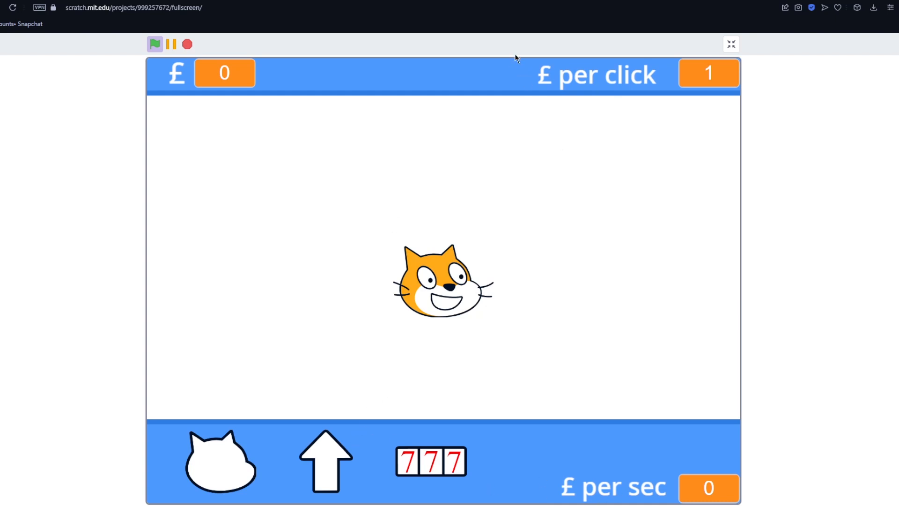
mouse_move(731, 44)
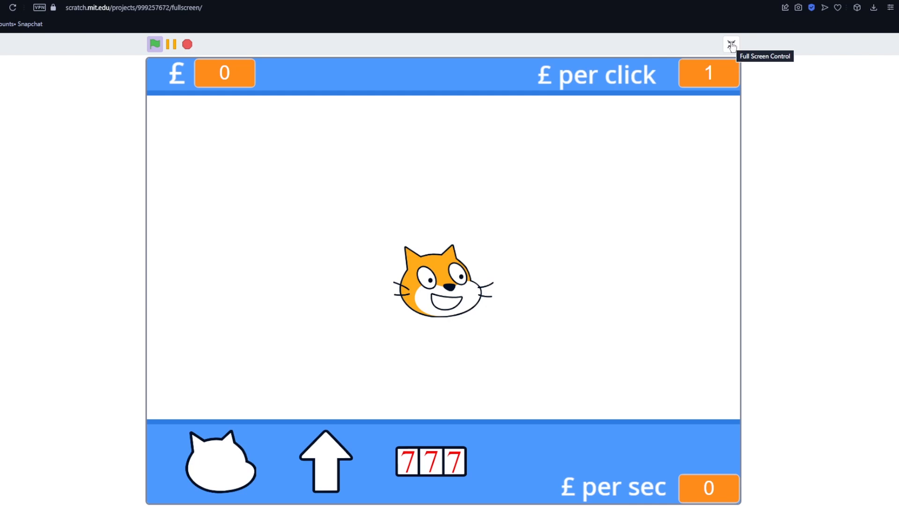
Browse Sprite1's GOLD cat-head costumes, then select the Slots sprite.
click(731, 45)
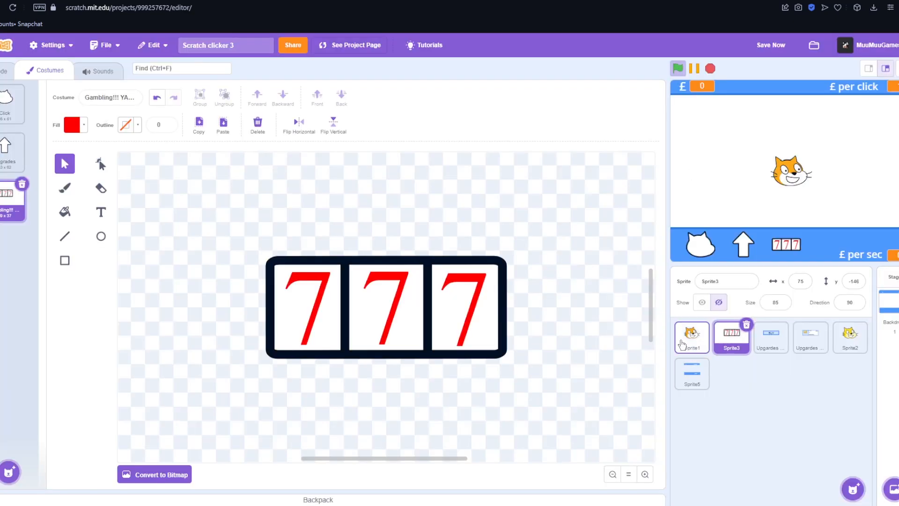
click(691, 337)
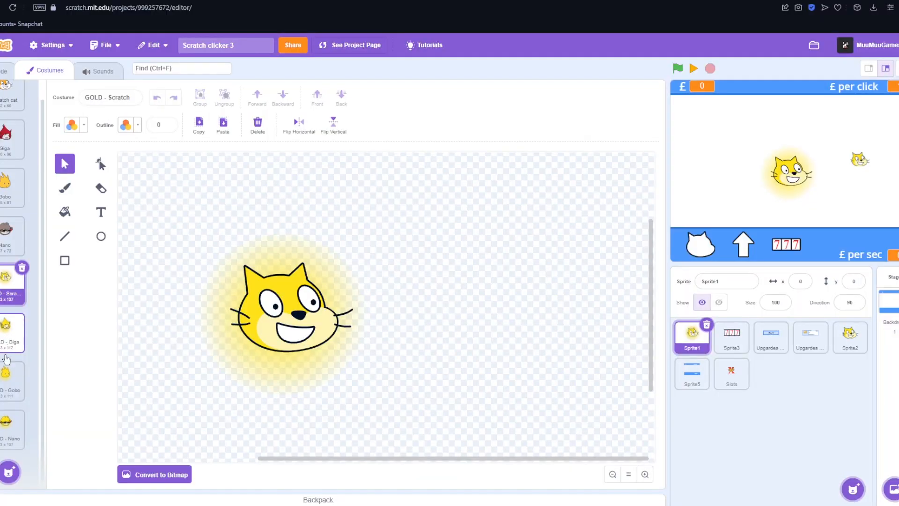
click(730, 373)
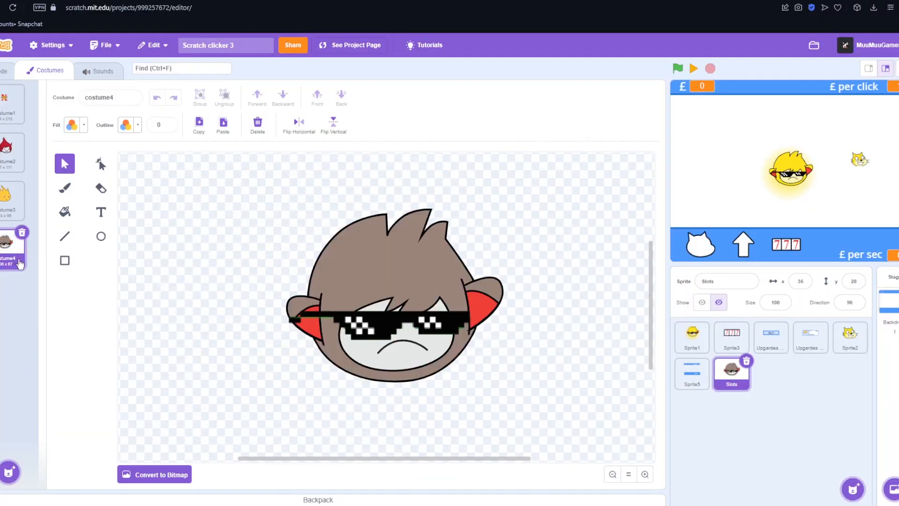
View the Slots sprite's red-haired and first head costumes, then its empty Code area.
click(8, 103)
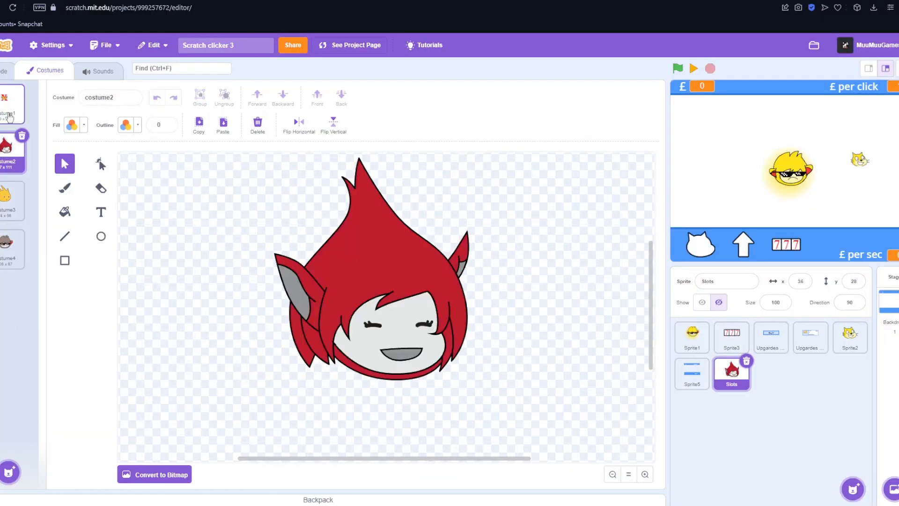
click(9, 104)
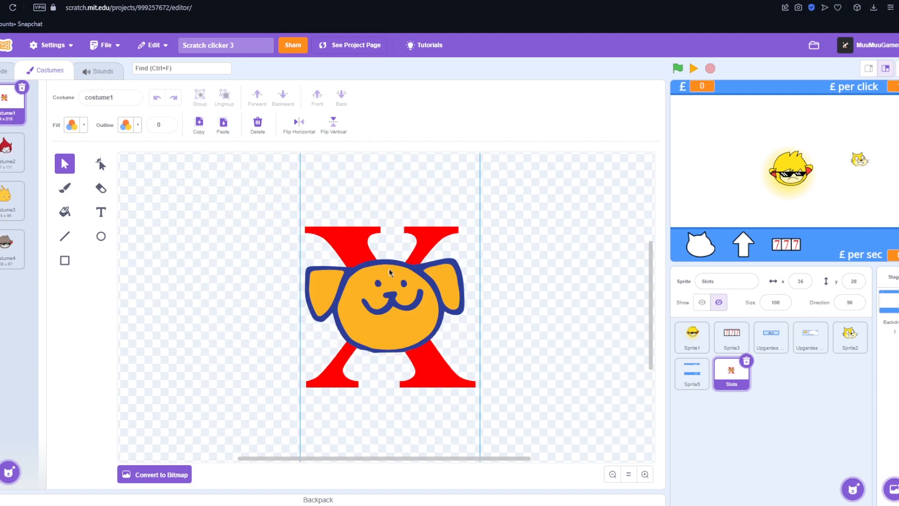
click(389, 273)
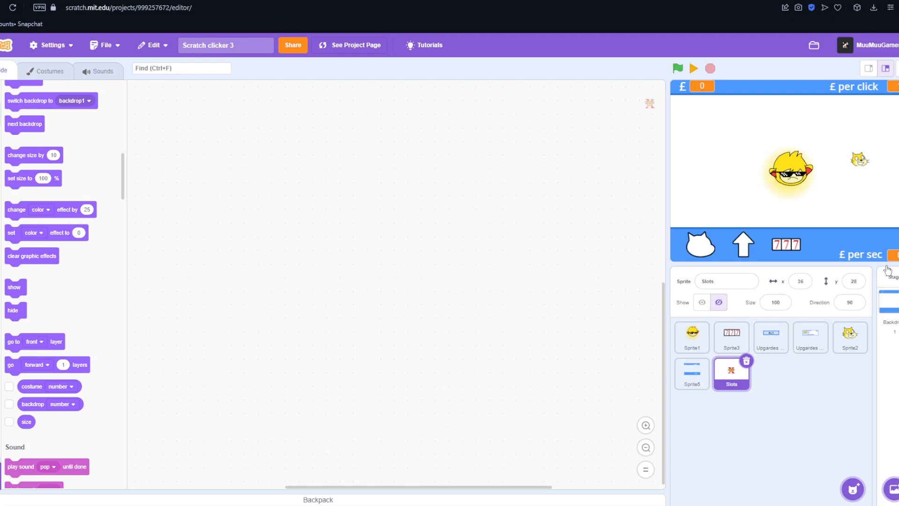
mouse_move(350, 357)
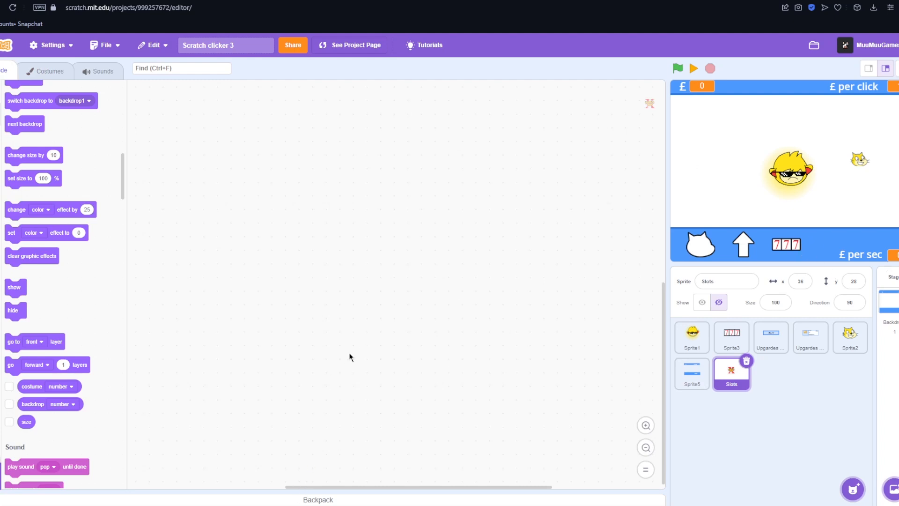
mouse_move(468, 270)
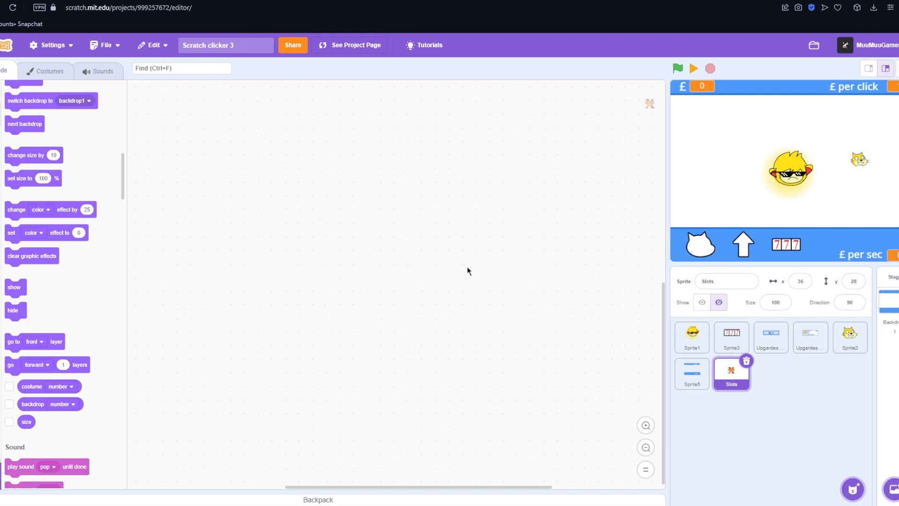
mouse_move(365, 400)
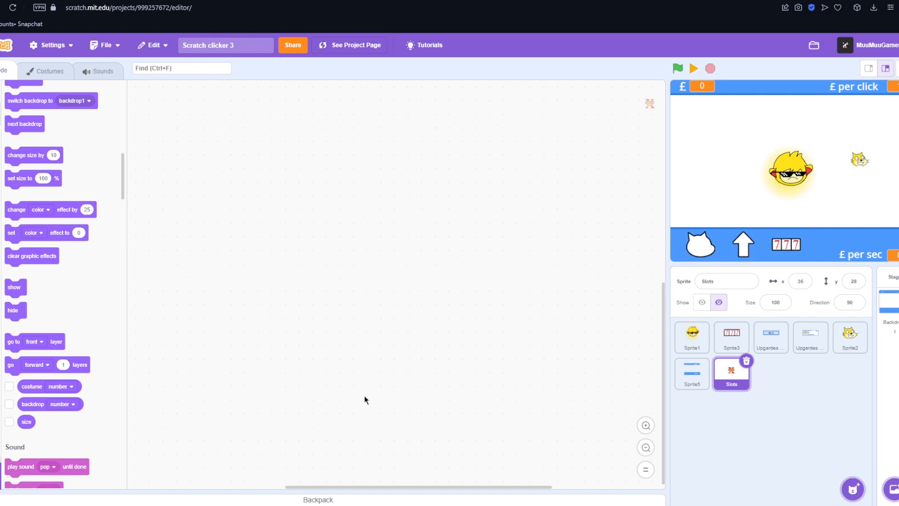
mouse_move(325, 492)
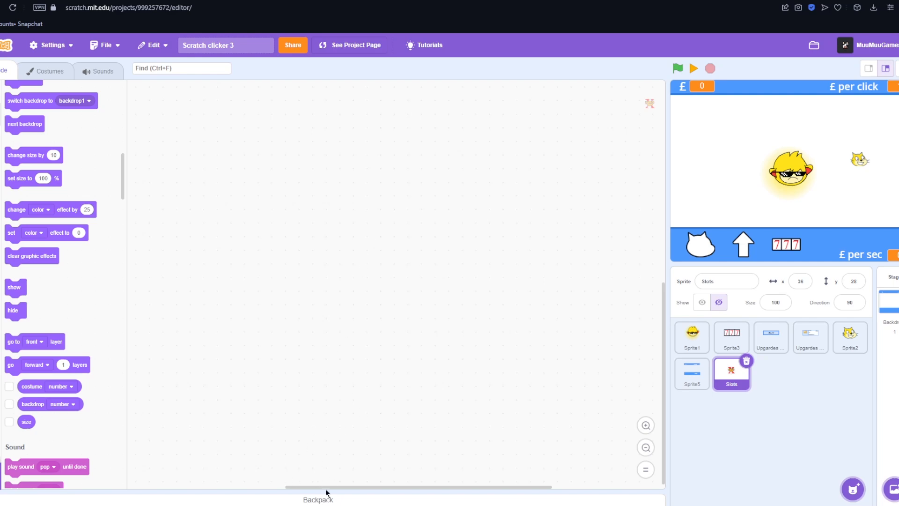
Run the clicker game full-screen showing £100,000 and four faded character heads.
click(885, 68)
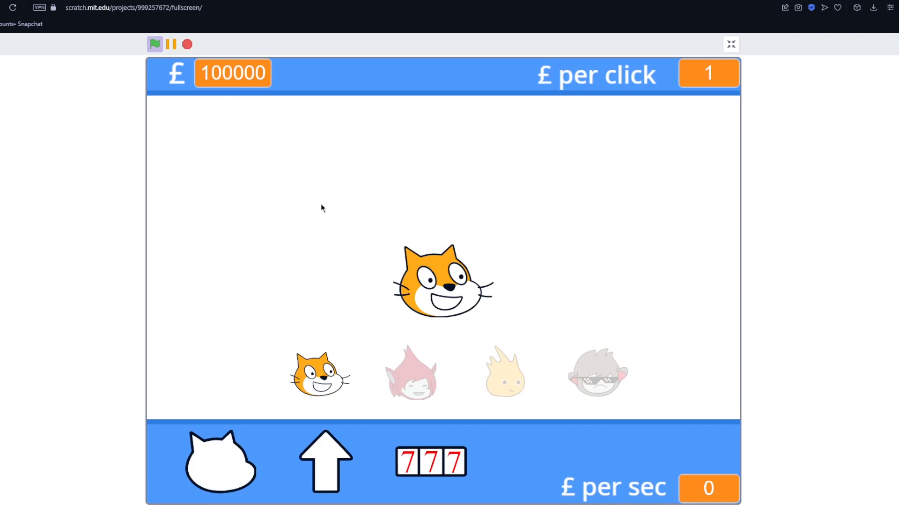
mouse_move(612, 383)
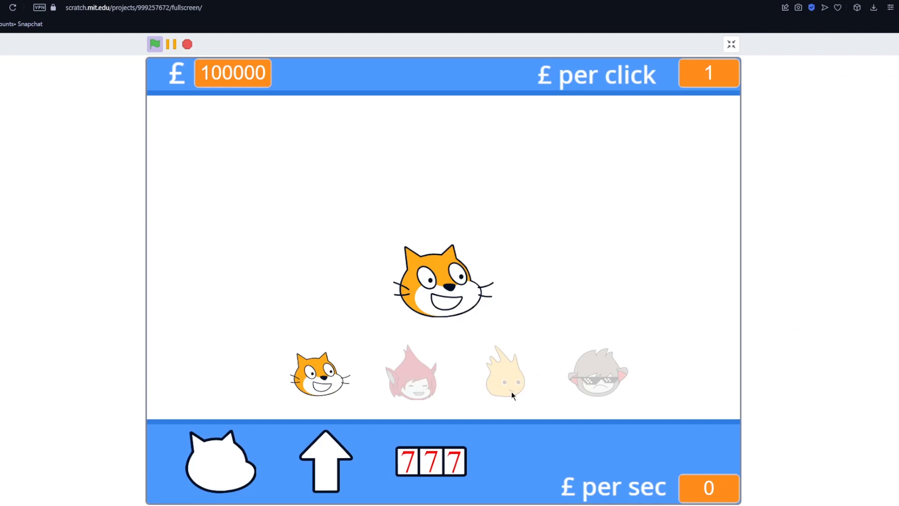
mouse_move(556, 384)
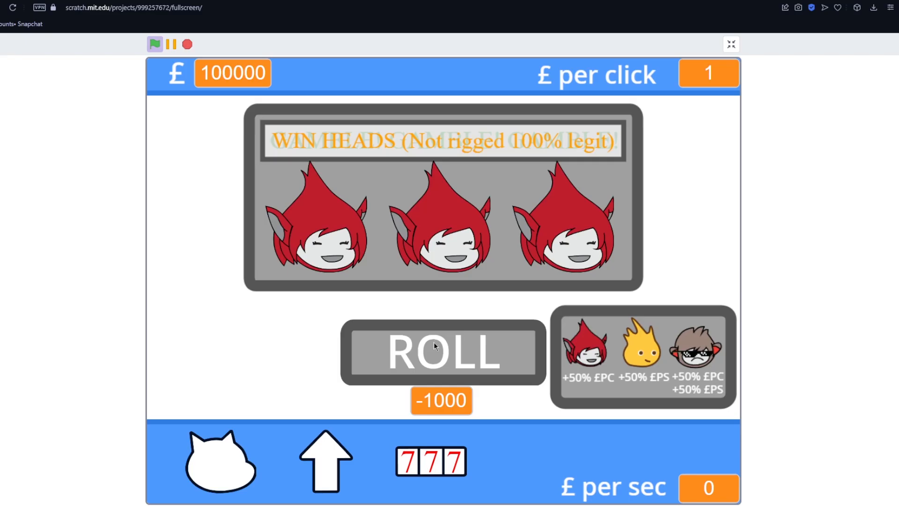
Roll the 777 slot machine repeatedly until three sunglasses heads match, draining £100,000 to 0.
click(441, 351)
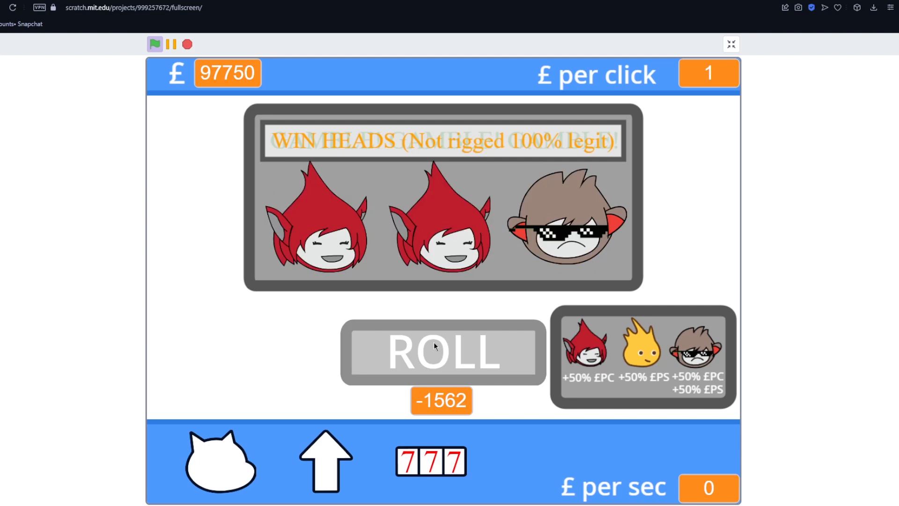
click(441, 352)
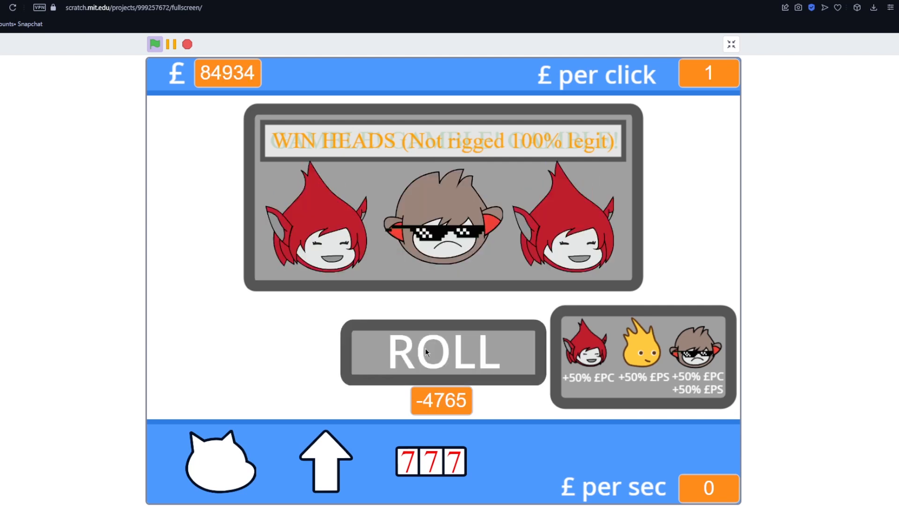
click(443, 352)
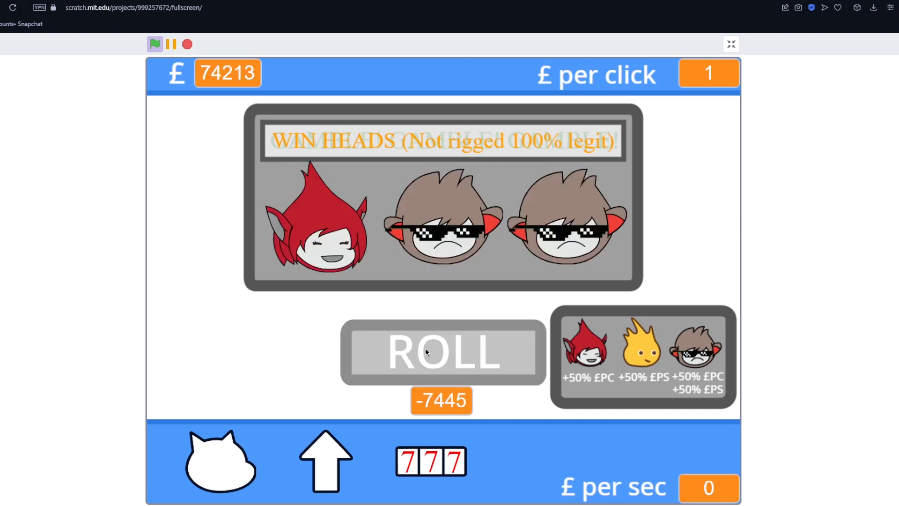
click(441, 351)
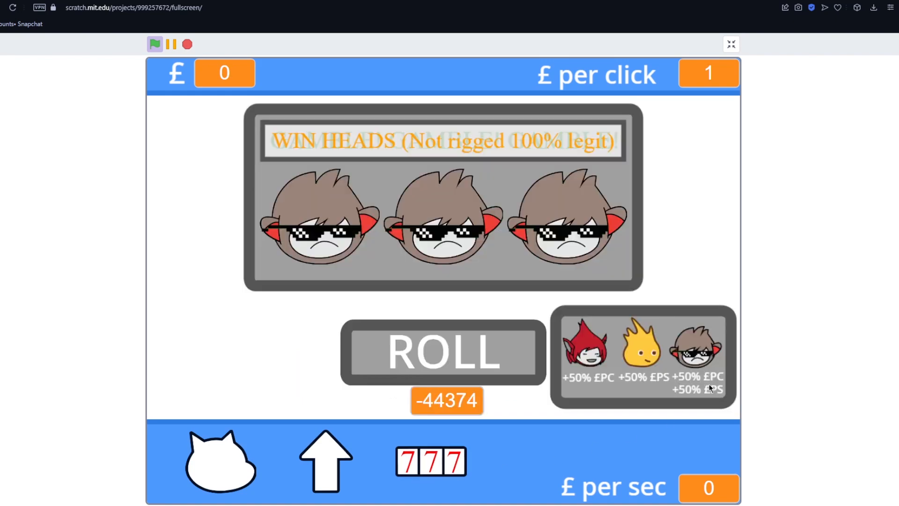
mouse_move(586, 496)
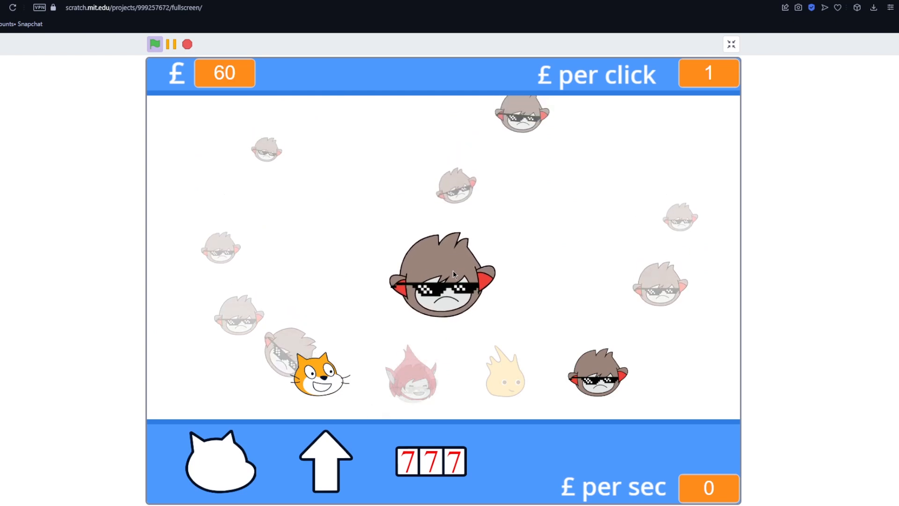
Click the unlocked sunglasses head for money, then the cat head, rebuilding £ to 129.
click(441, 275)
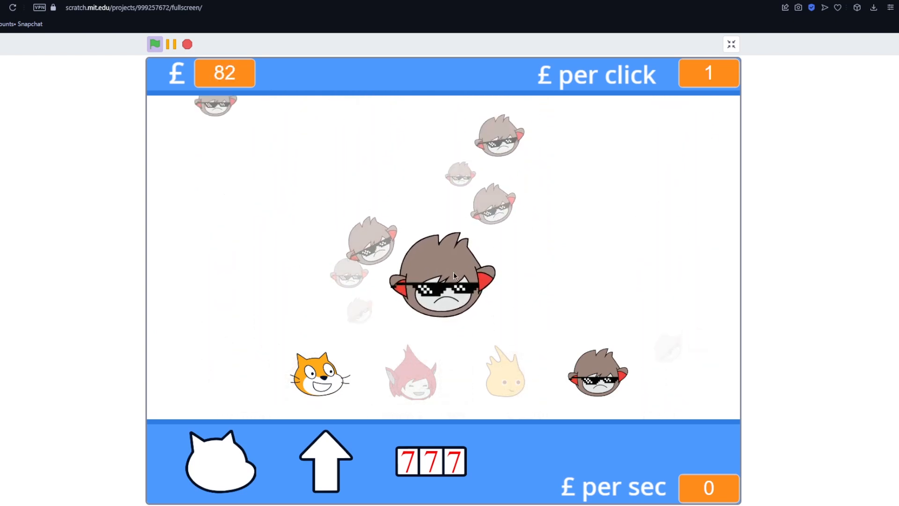
click(441, 278)
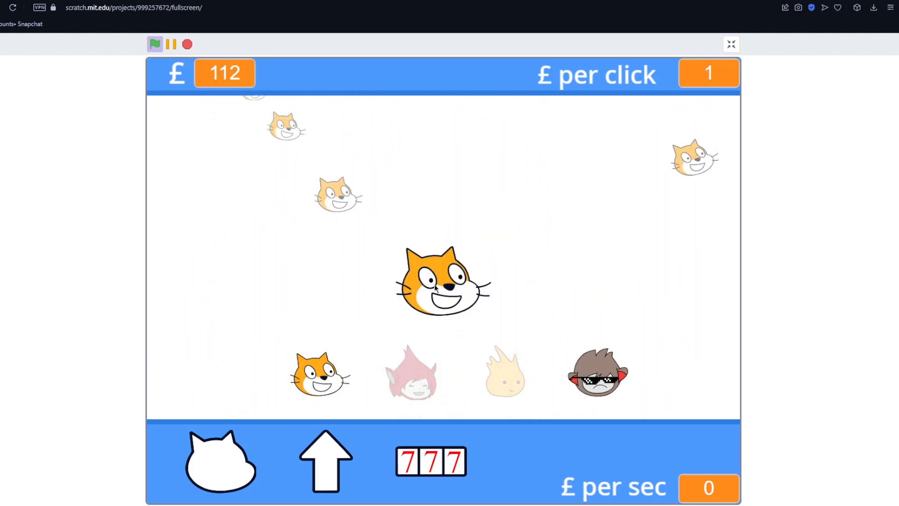
click(441, 281)
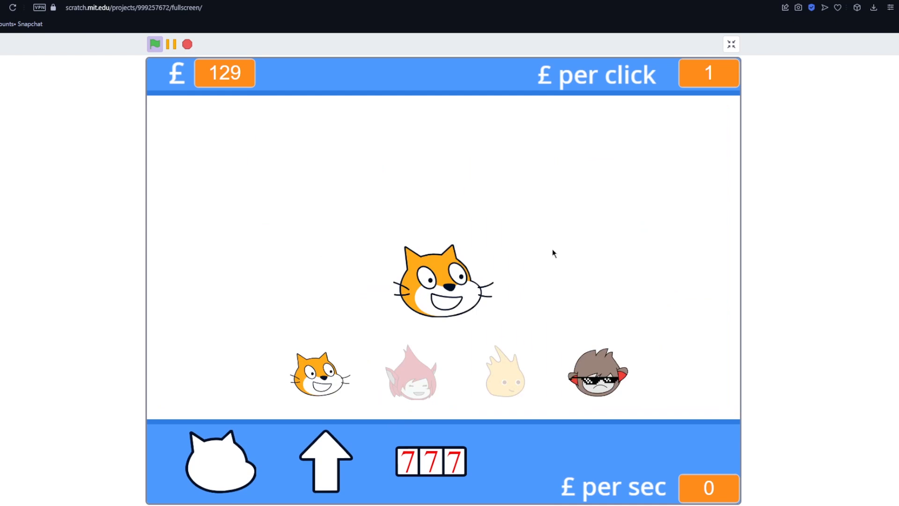
mouse_move(542, 289)
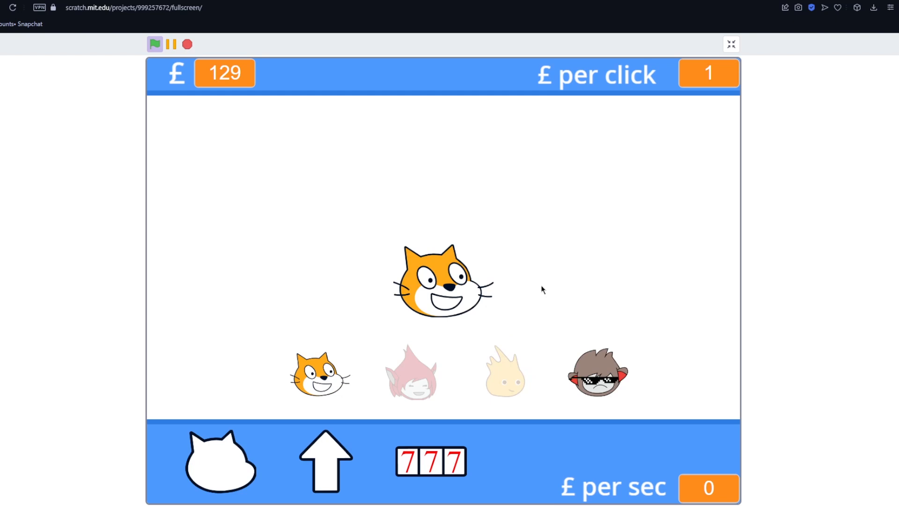
mouse_move(567, 245)
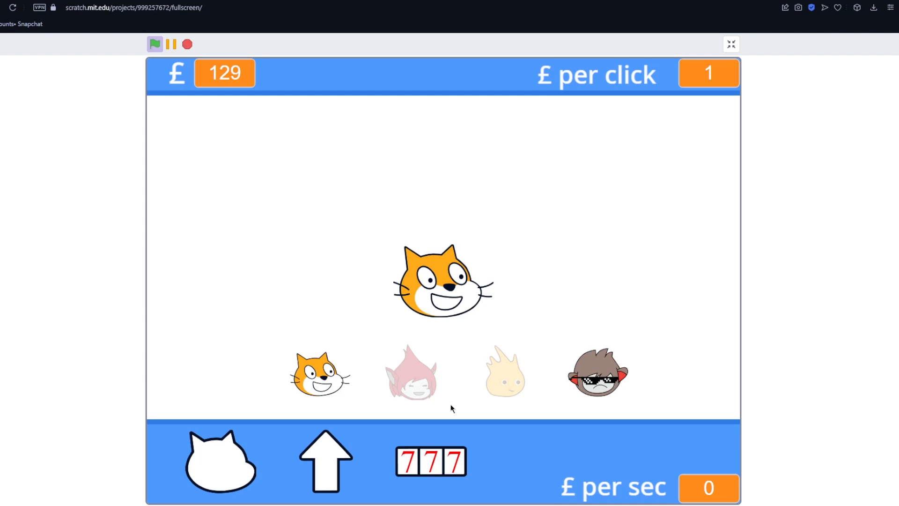
mouse_move(426, 460)
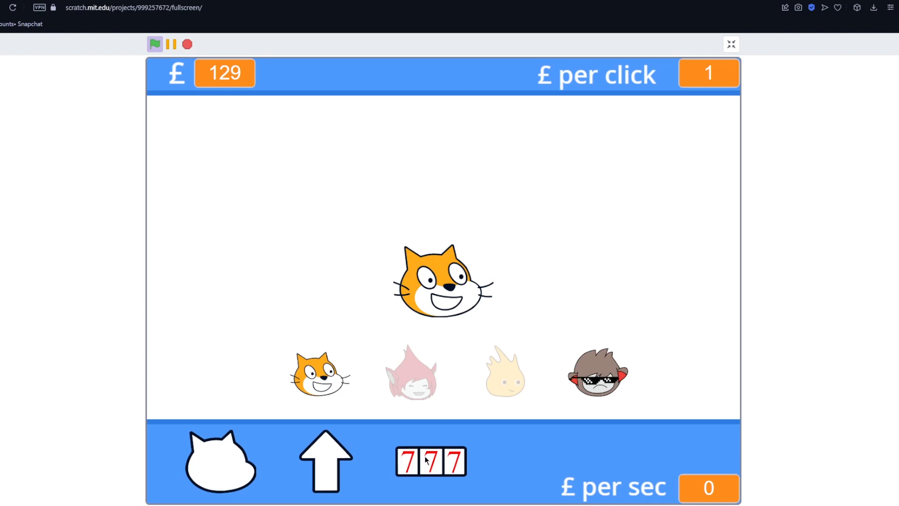
mouse_move(359, 302)
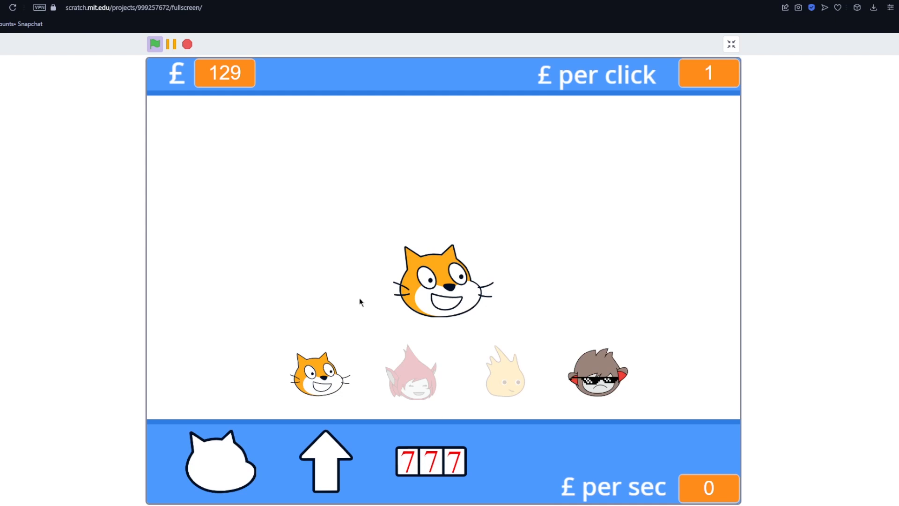